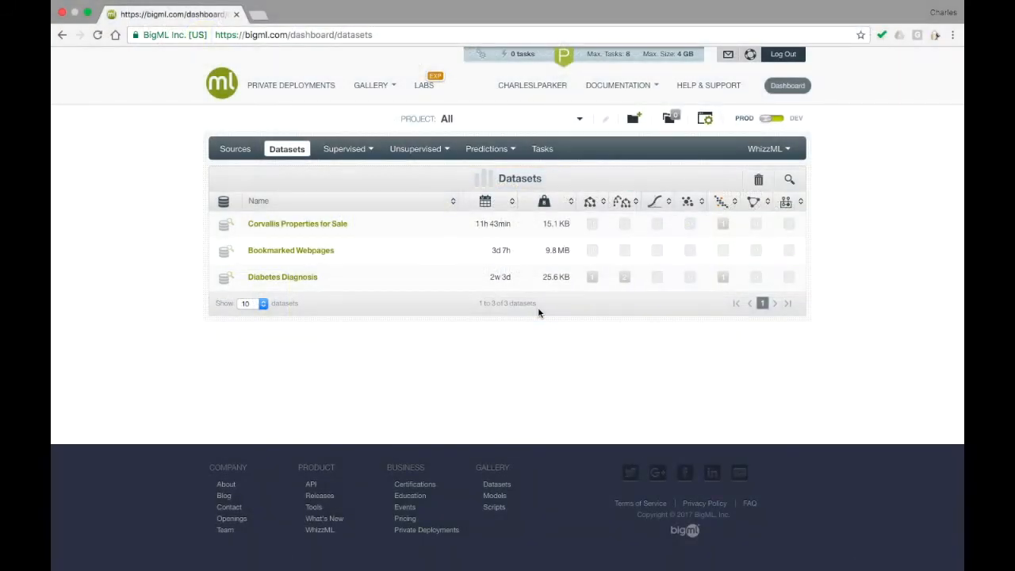
pyautogui.moveTo(318, 250)
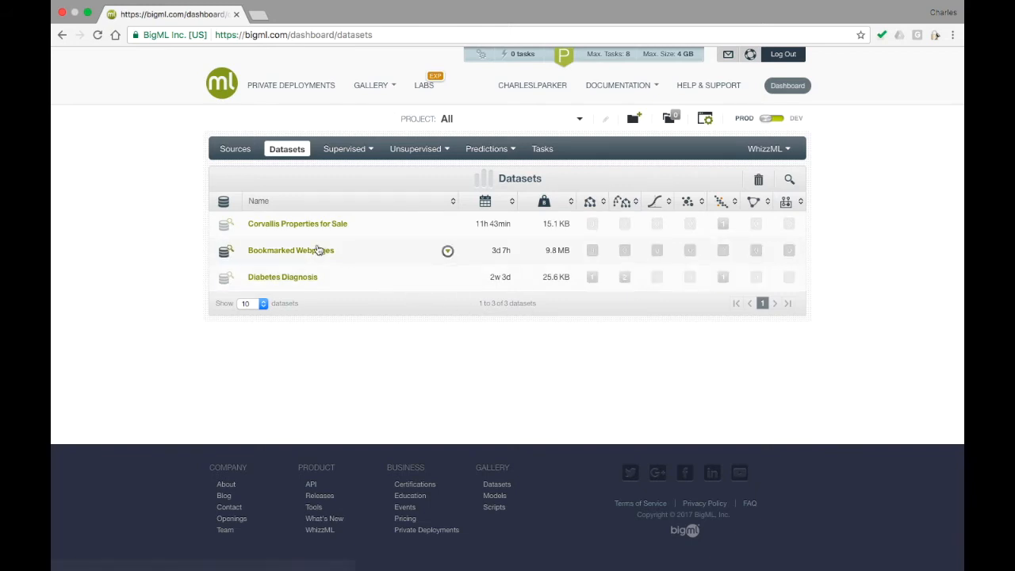
# Step: Open the Bookmarked Webpages dataset to review its field histograms
pyautogui.click(290, 250)
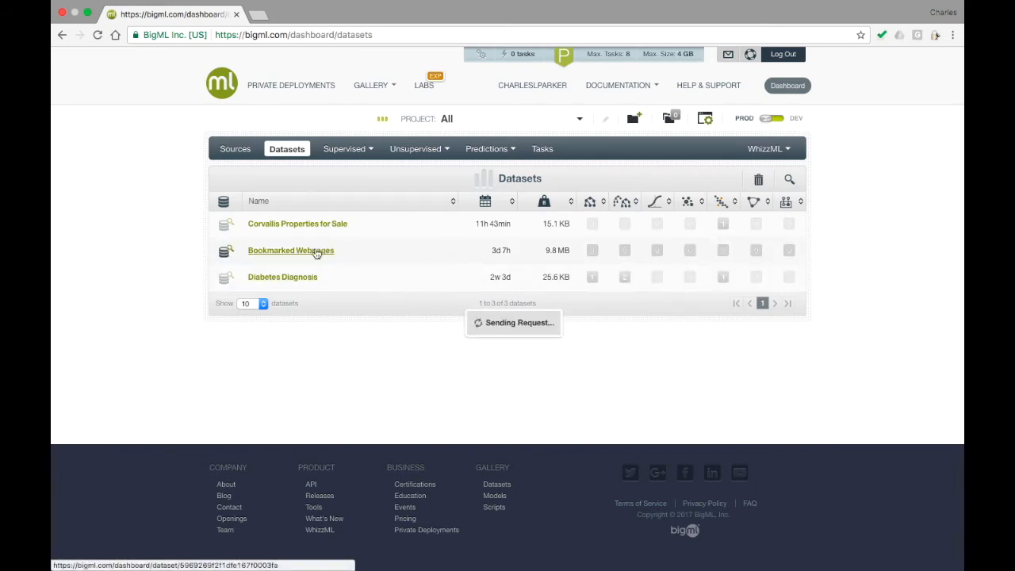
pyautogui.click(291, 250)
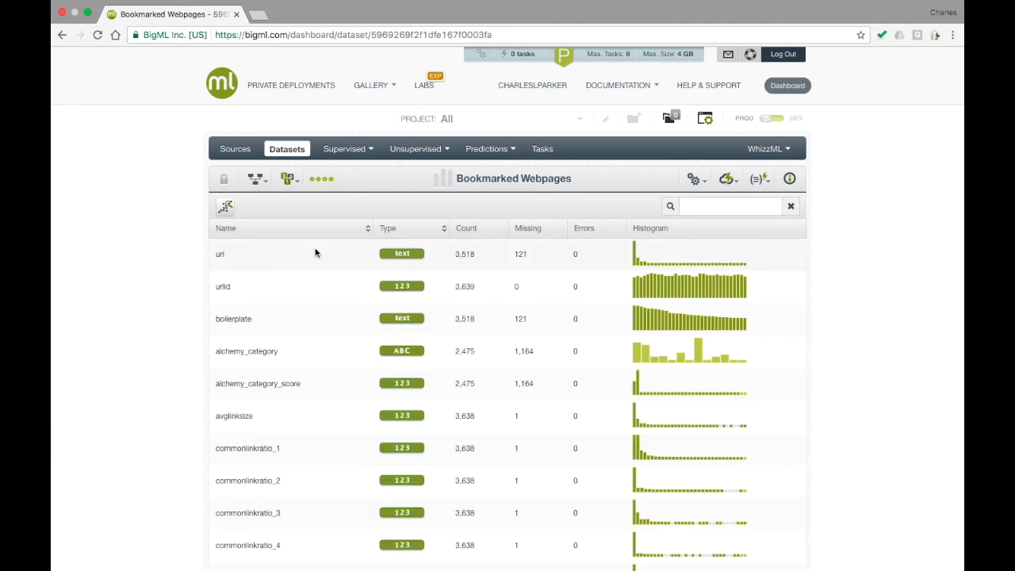
pyautogui.moveTo(328, 308)
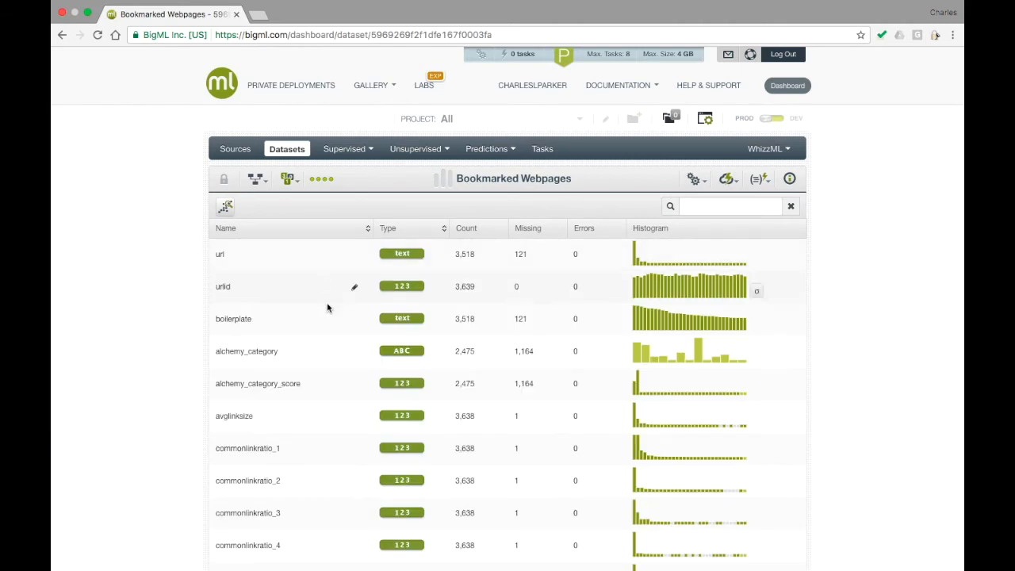
pyautogui.moveTo(619, 329)
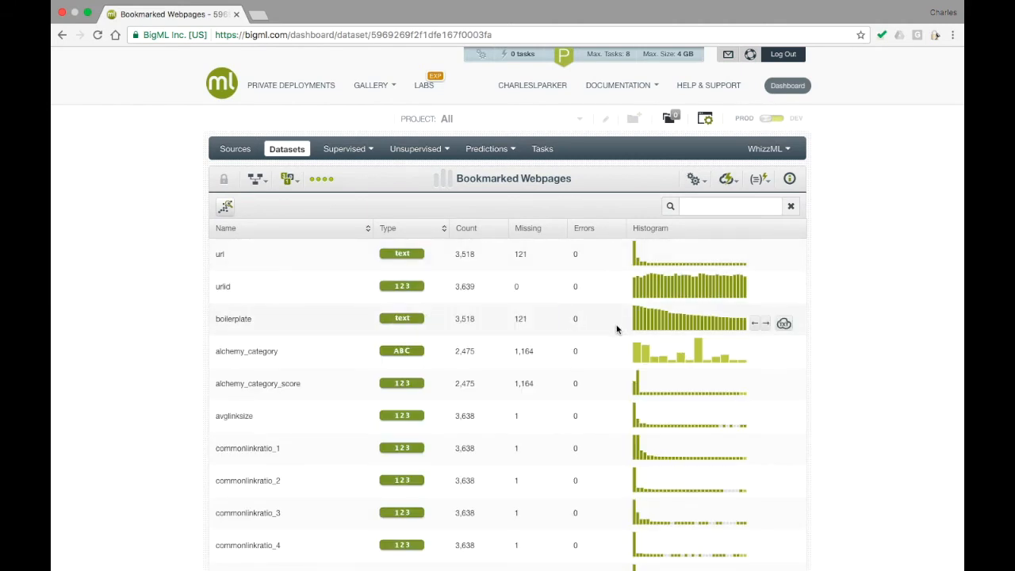
pyautogui.moveTo(634, 331)
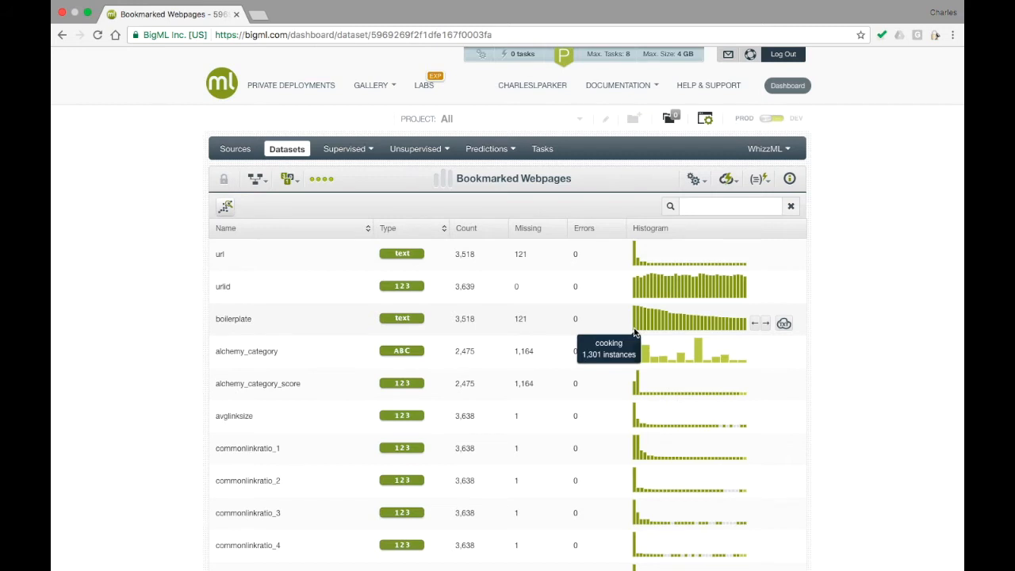
pyautogui.moveTo(669, 331)
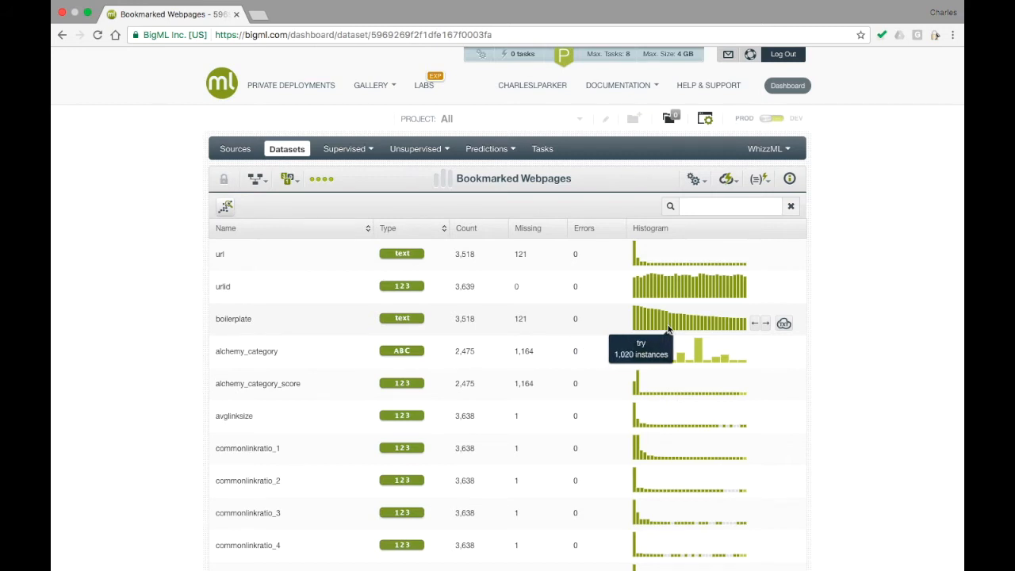
pyautogui.moveTo(651, 290)
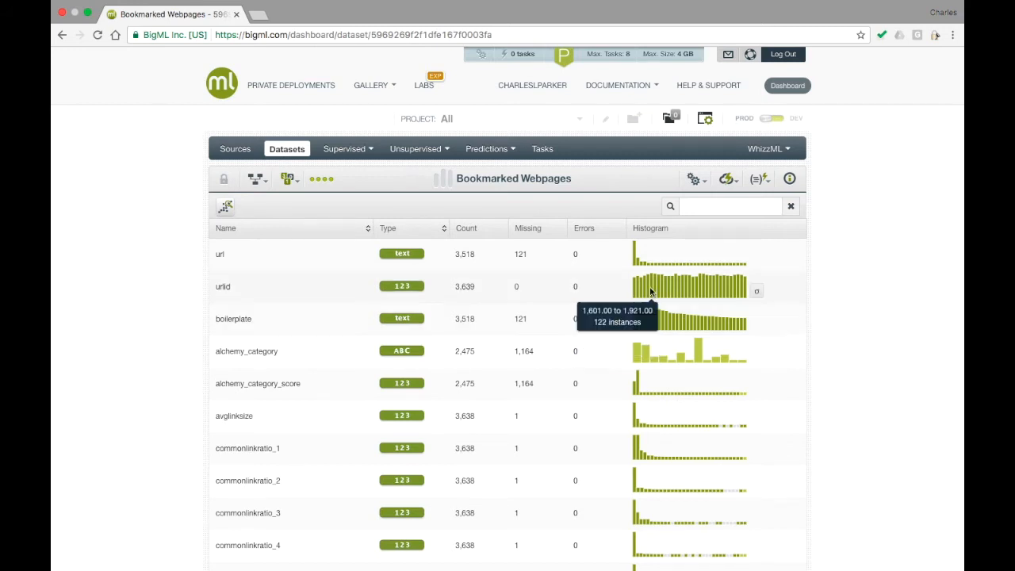
pyautogui.moveTo(635, 254)
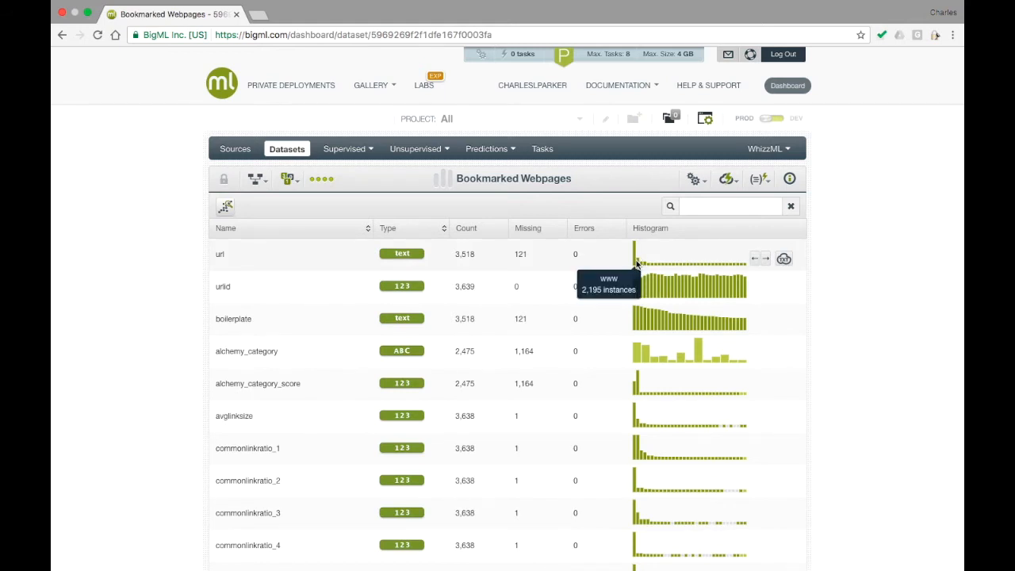
pyautogui.moveTo(643, 268)
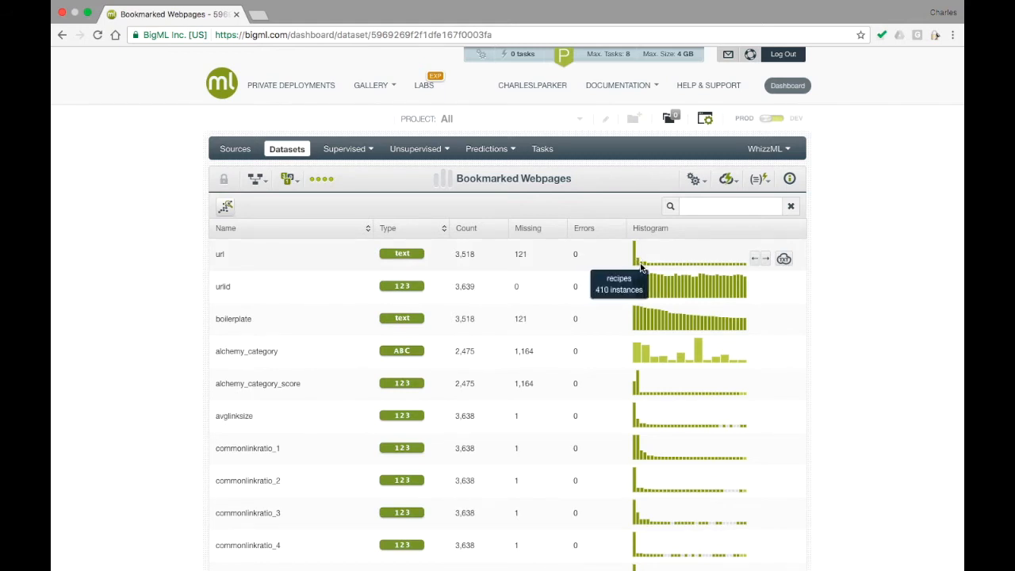
pyautogui.moveTo(647, 268)
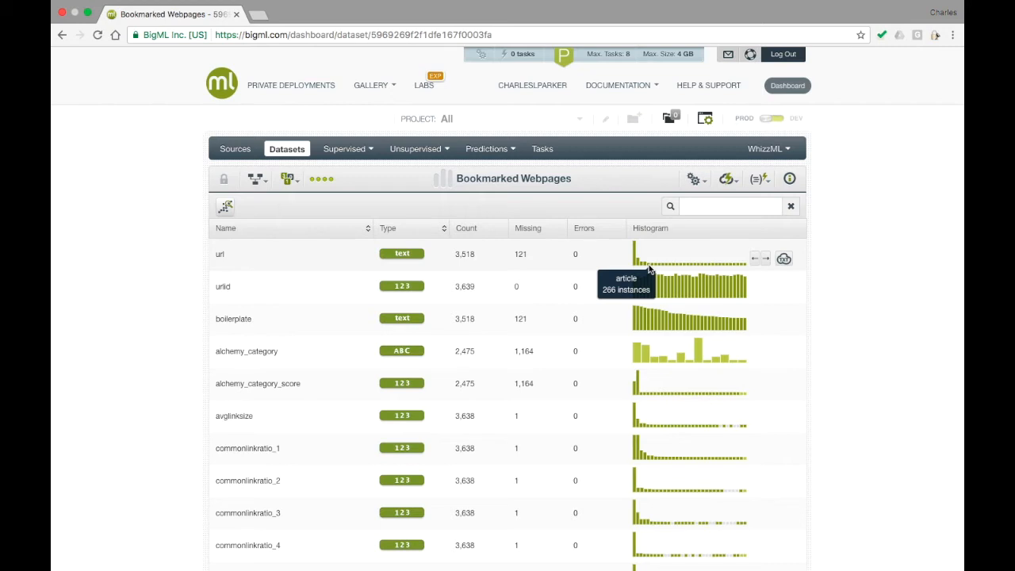
pyautogui.moveTo(735, 201)
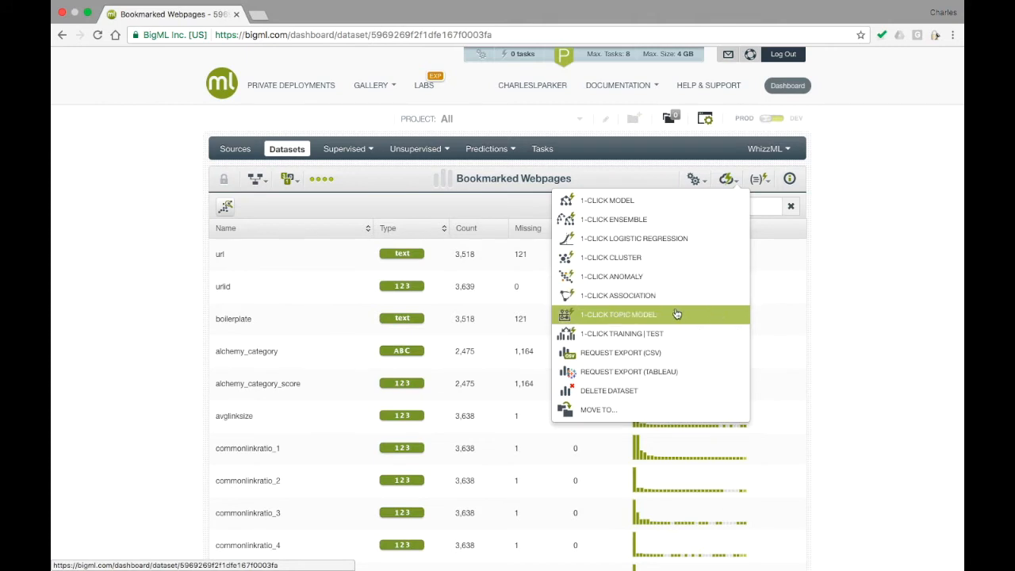
# Step: Build a 1-click topic model from the Bookmarked Webpages dataset
pyautogui.click(619, 315)
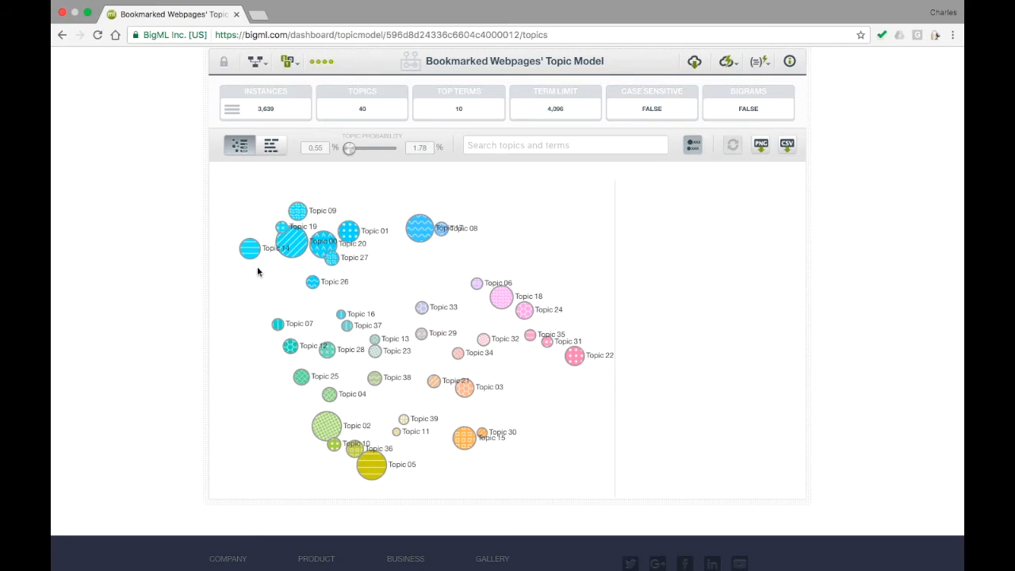
# Step: Select Topic 13, with terms like sleep, stress and energy, for renaming to Sleep Habits
pyautogui.click(249, 249)
pyautogui.write('Sleep Habits')
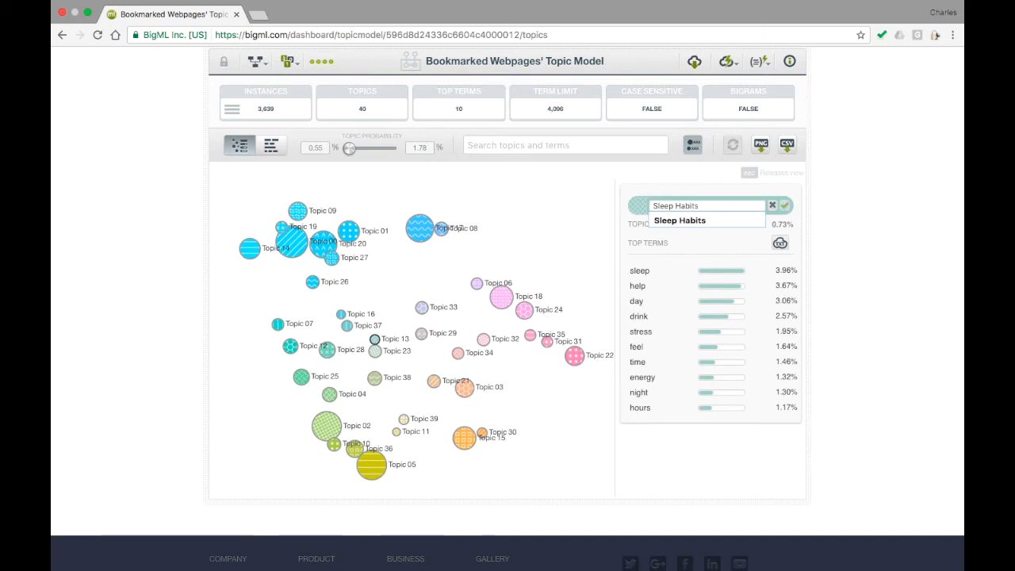
# Step: Confirm Sleep Habits, then rename two topics to Self-help and Medical Research
pyautogui.click(784, 205)
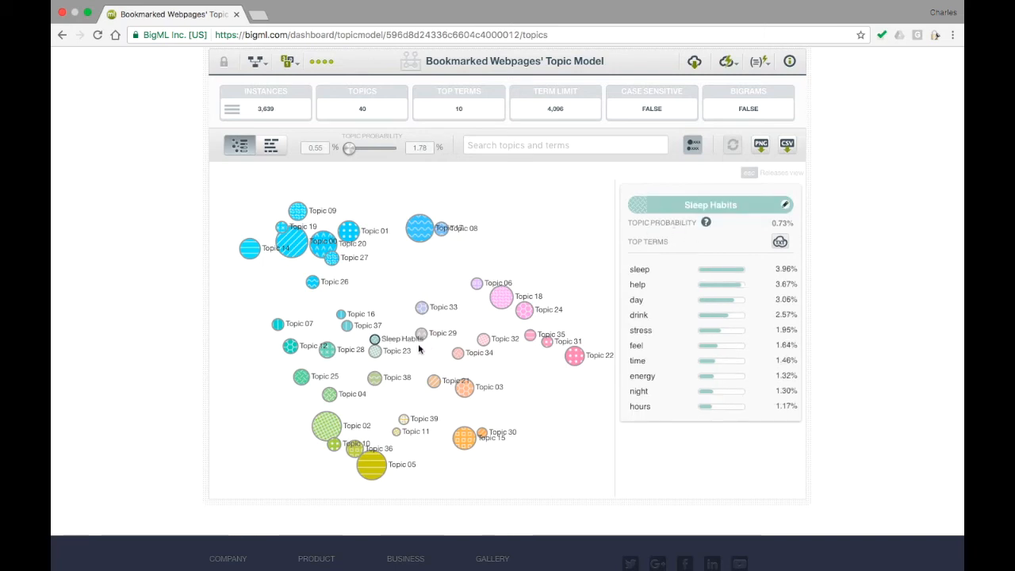
pyautogui.click(375, 350)
pyautogui.write('Self')
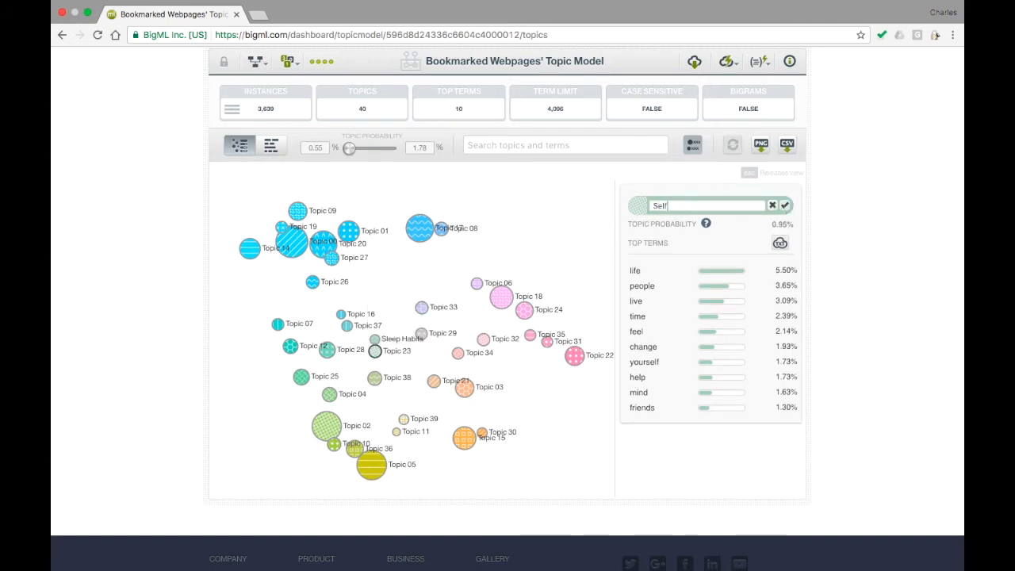
pyautogui.write('-help')
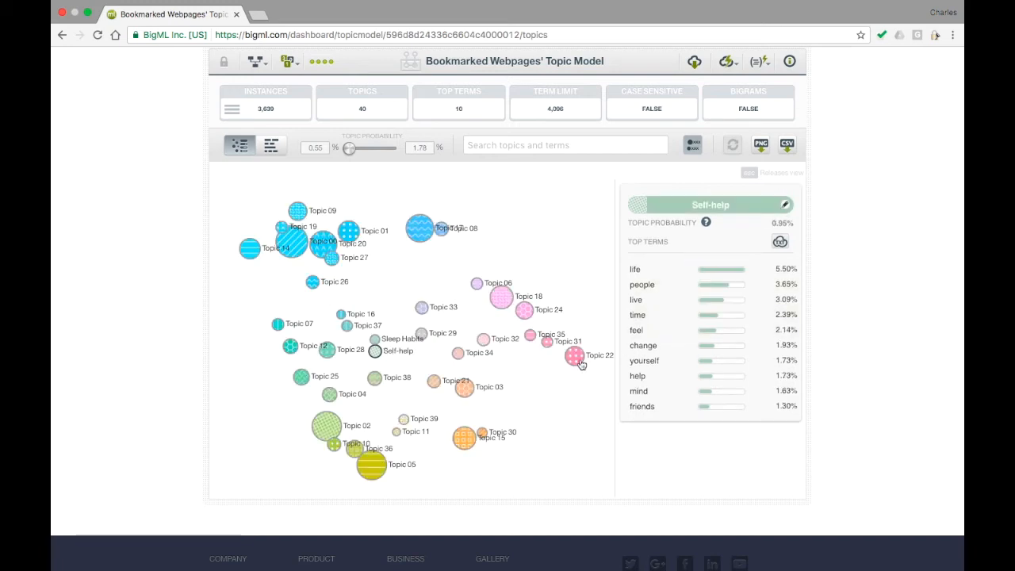
pyautogui.click(575, 355)
pyautogui.write('Me')
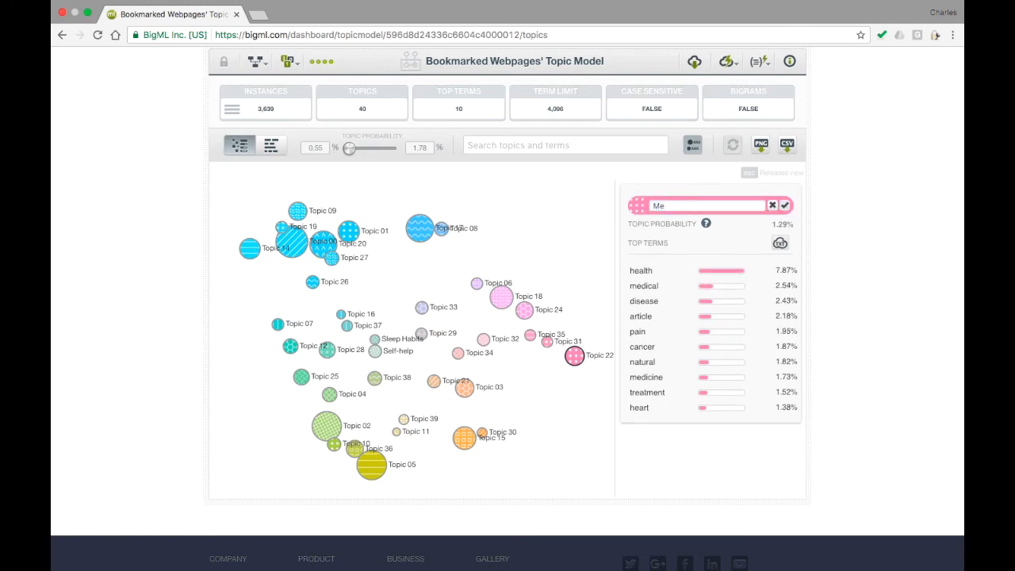
pyautogui.write('dical')
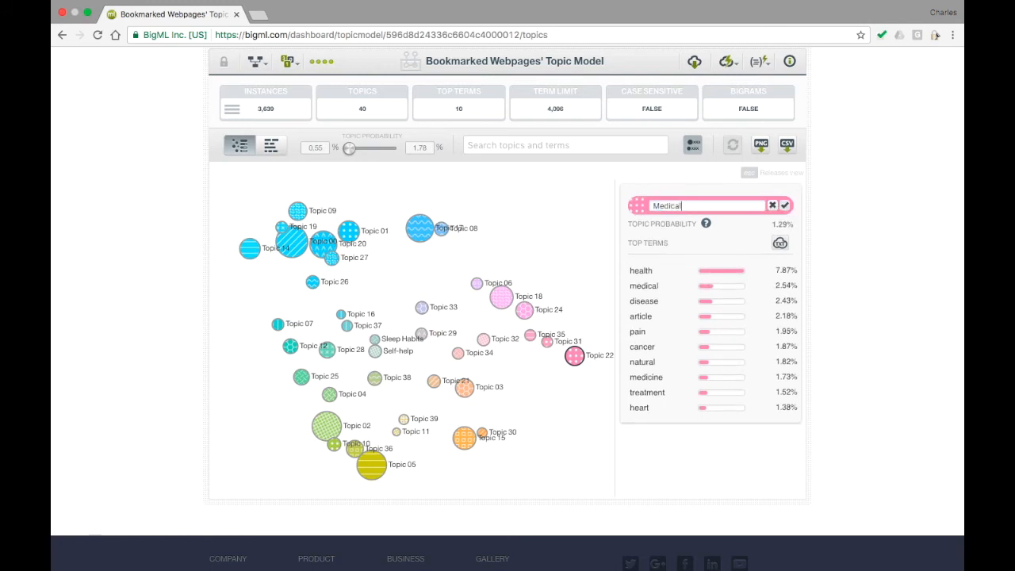
pyautogui.write('Research')
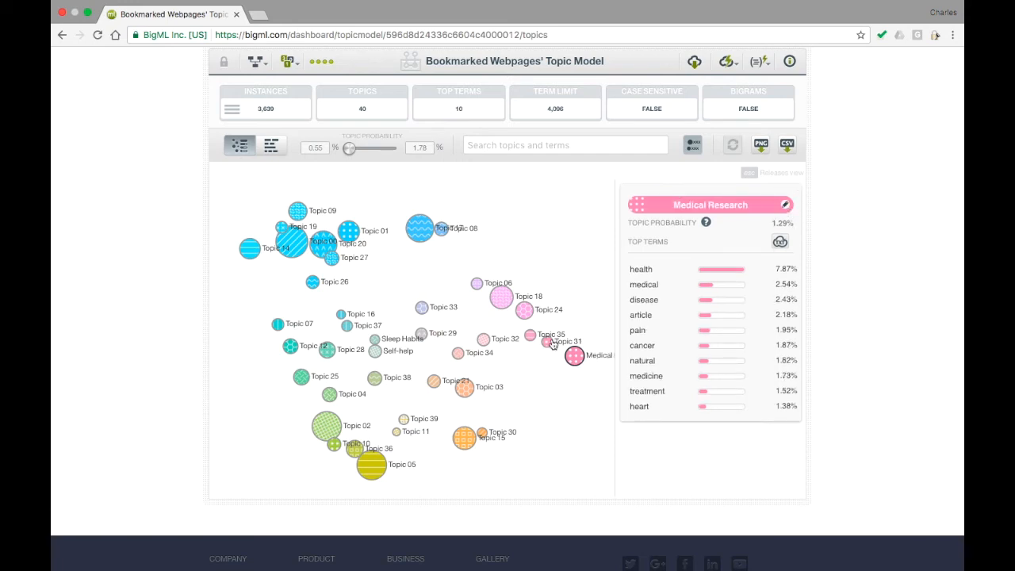
# Step: Rename the brain studies topic to Brain Research and confirm it
pyautogui.click(547, 341)
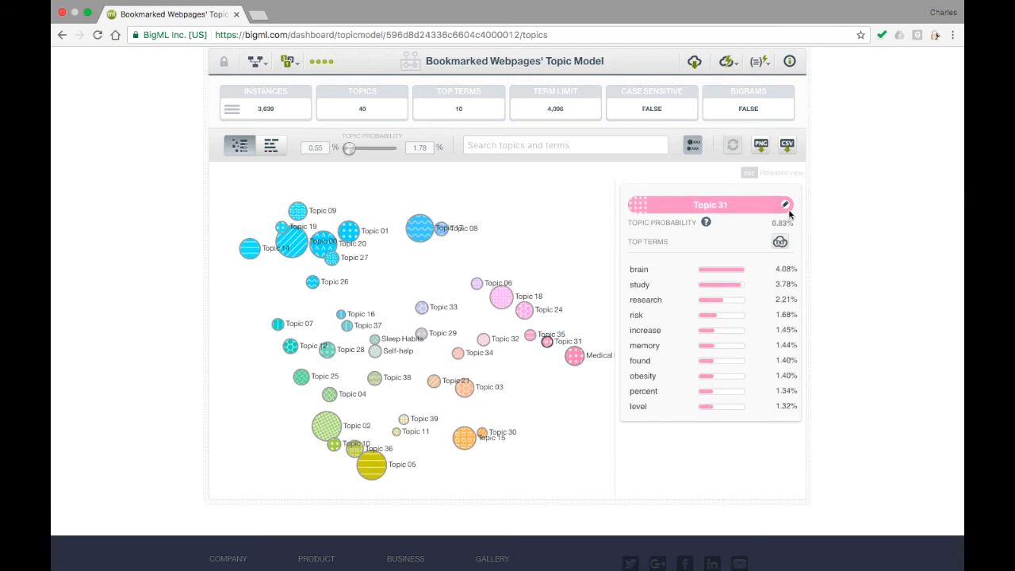
pyautogui.click(786, 205)
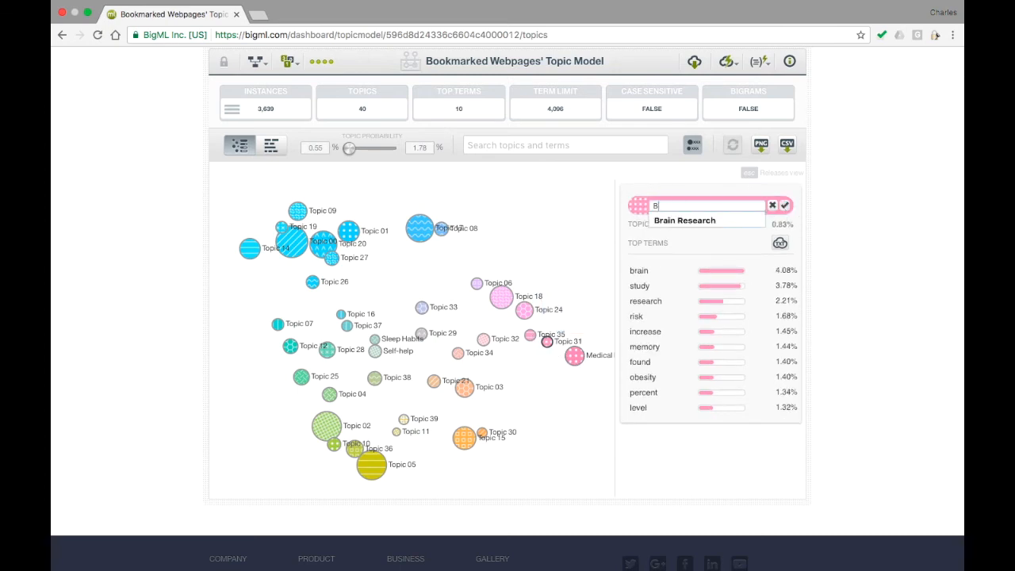
pyautogui.write('Brain Research')
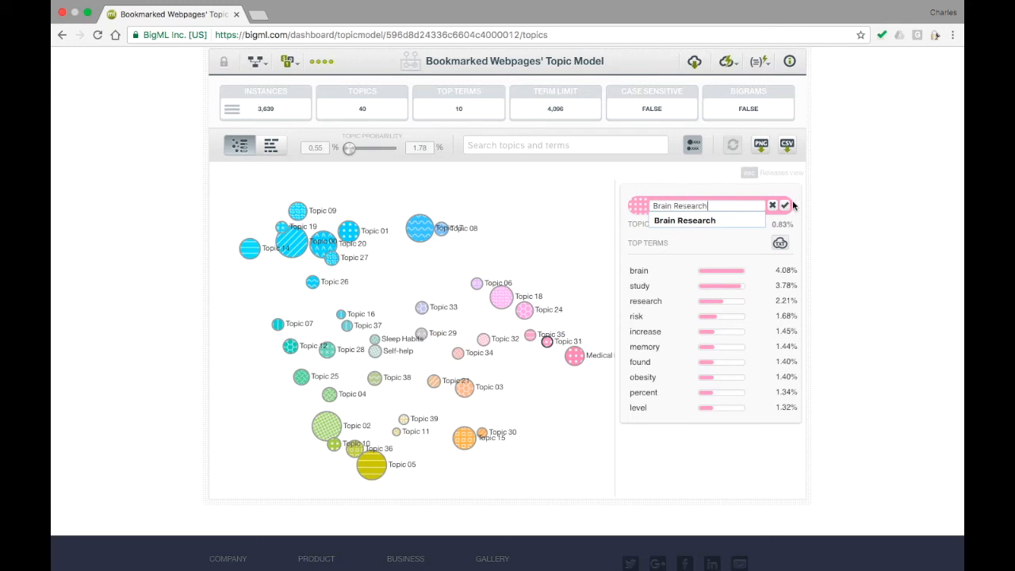
pyautogui.click(786, 205)
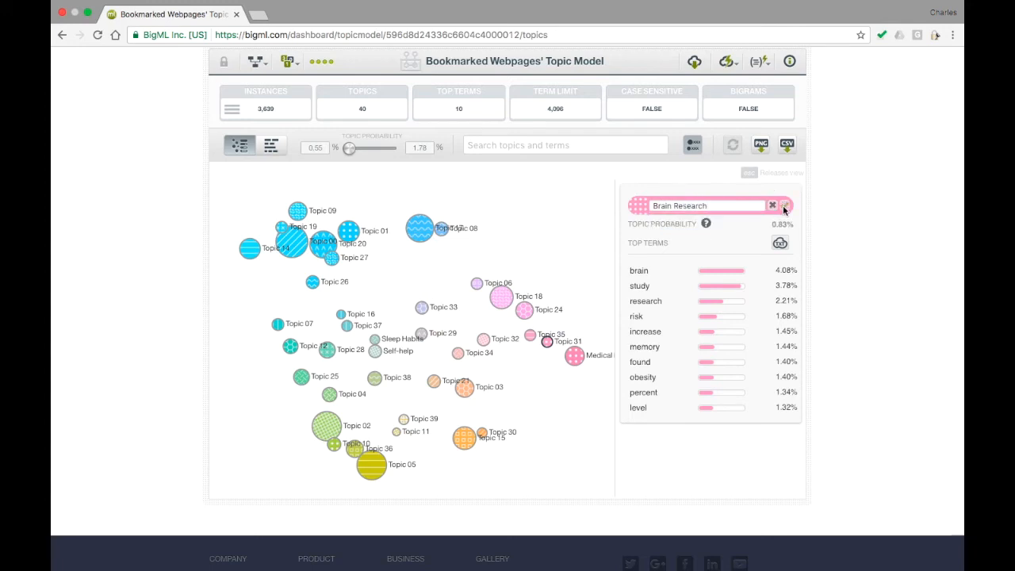
pyautogui.click(785, 204)
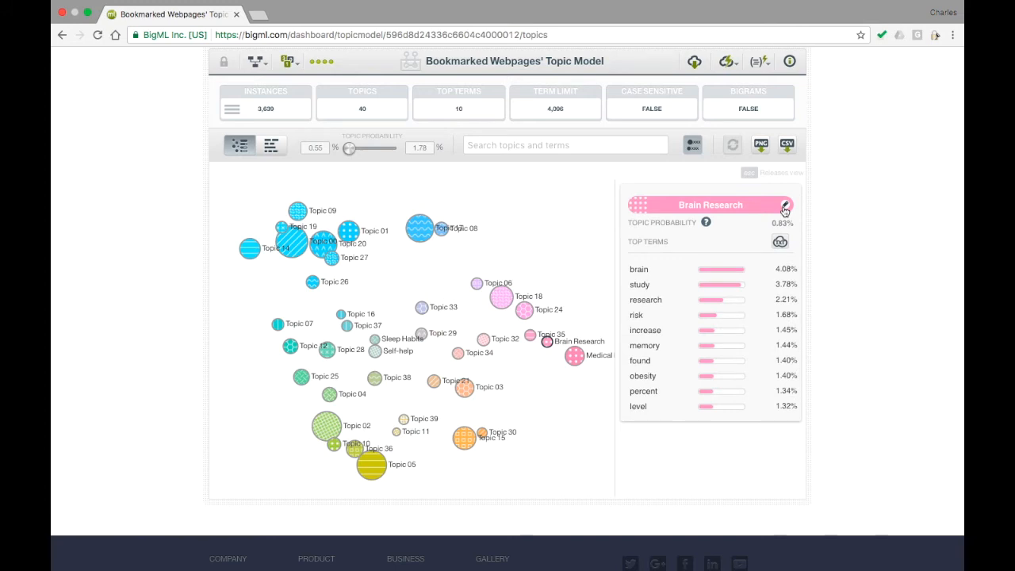
pyautogui.click(723, 61)
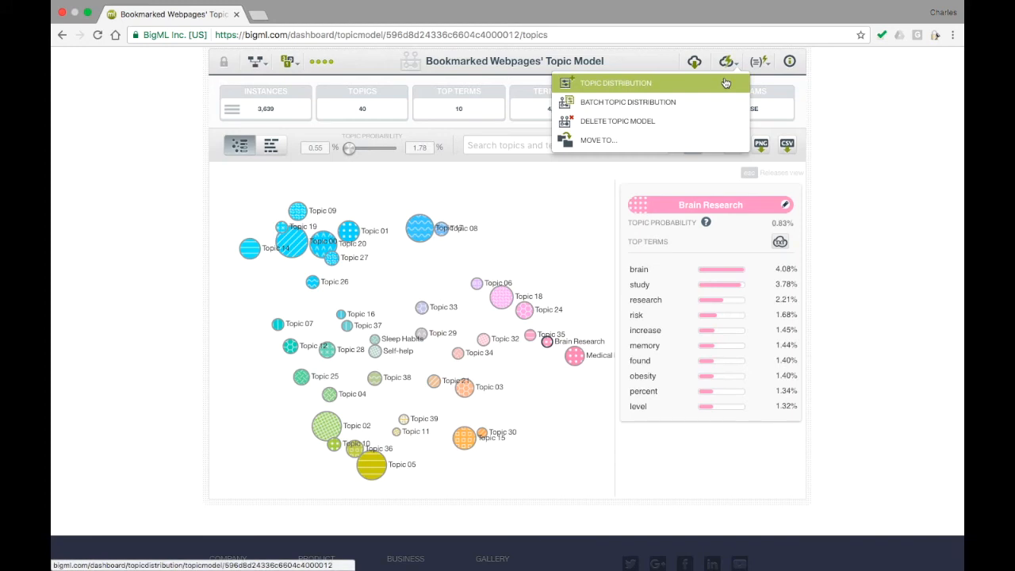
pyautogui.moveTo(643, 88)
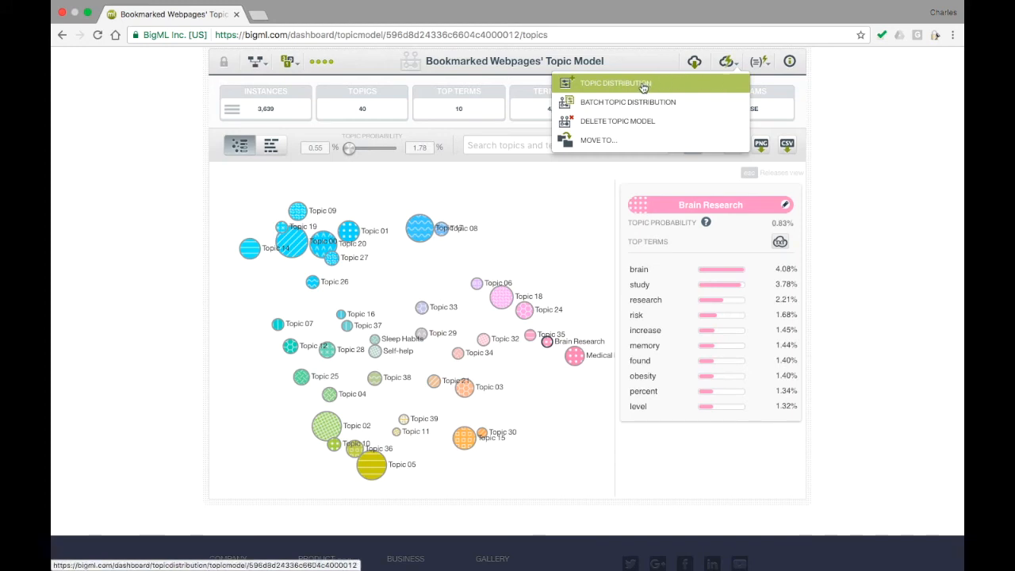
# Step: Enter a blurb asking whether six or more hours of sleep can make you smarter
pyautogui.click(617, 82)
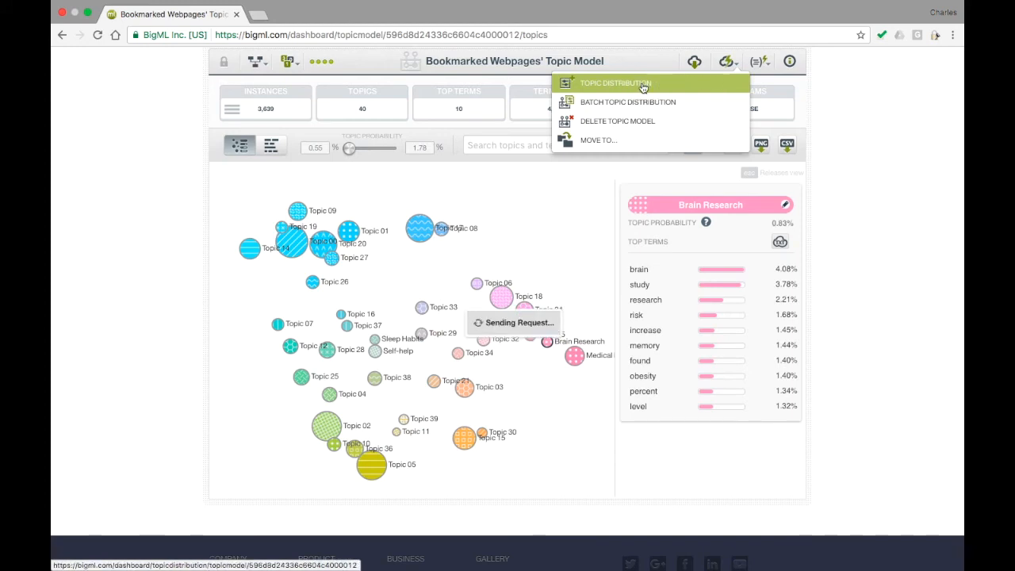
pyautogui.click(616, 83)
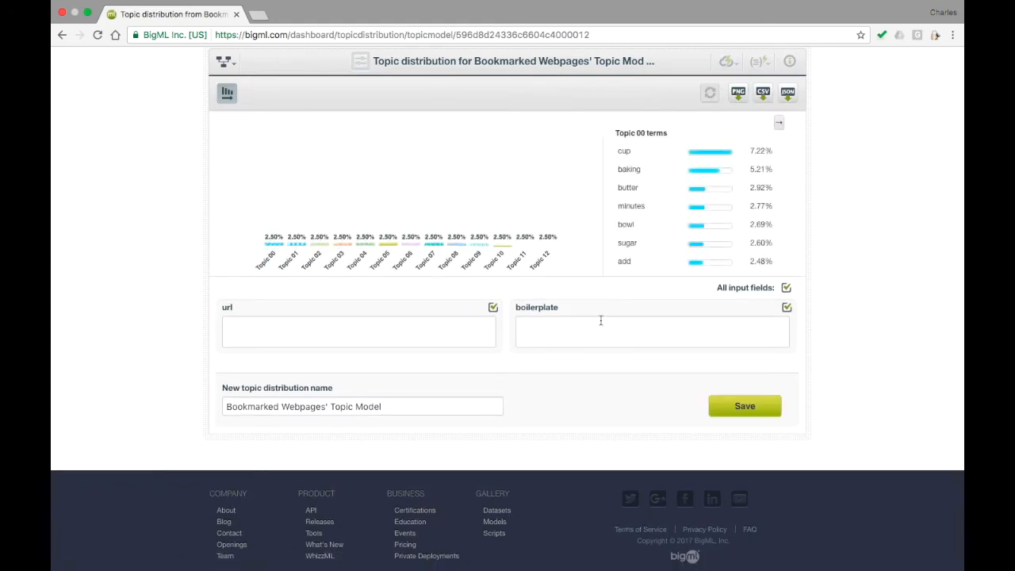
pyautogui.write('Char')
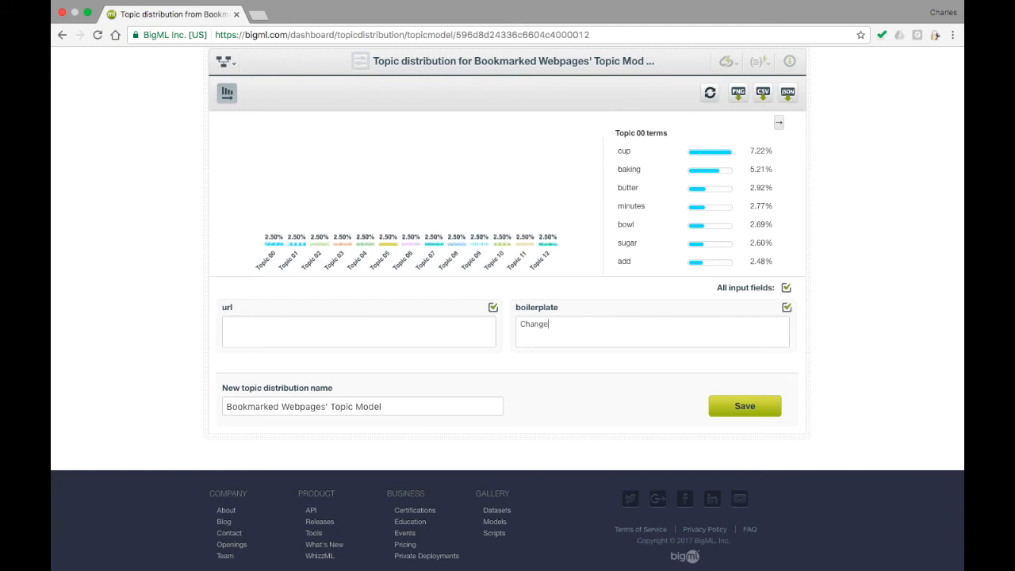
pyautogui.write('your li')
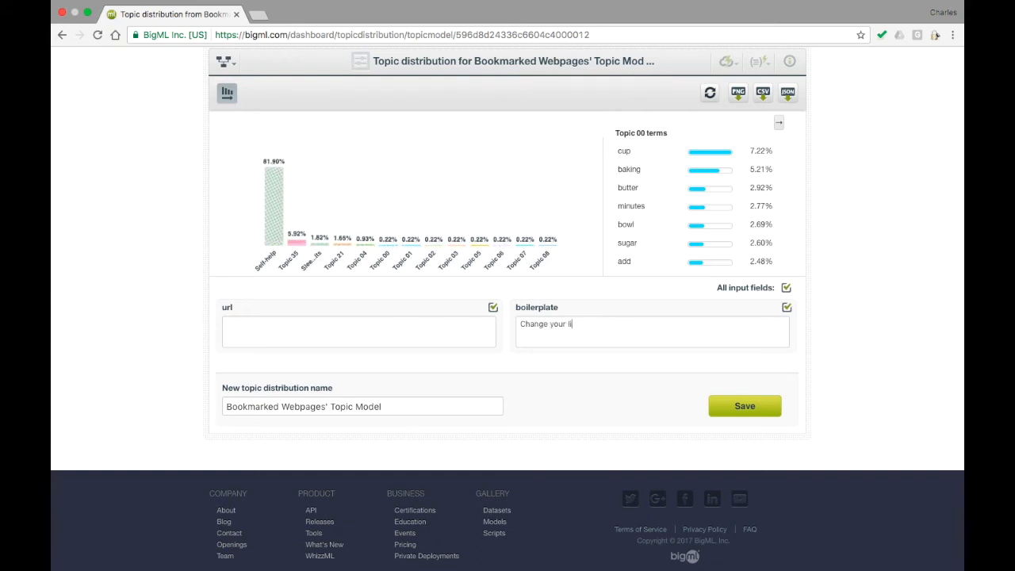
pyautogui.write('fe, wit')
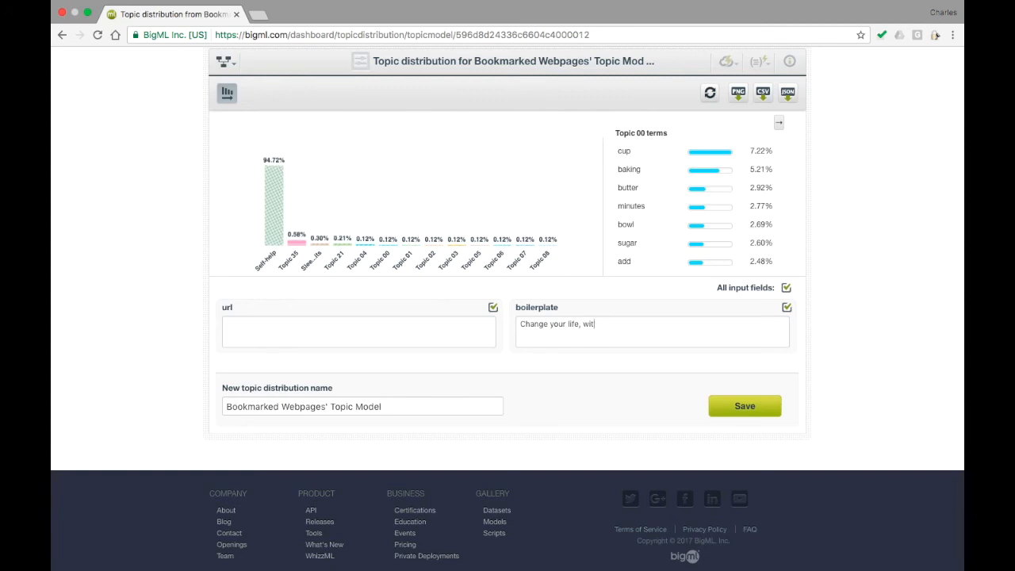
pyautogui.write('h science!')
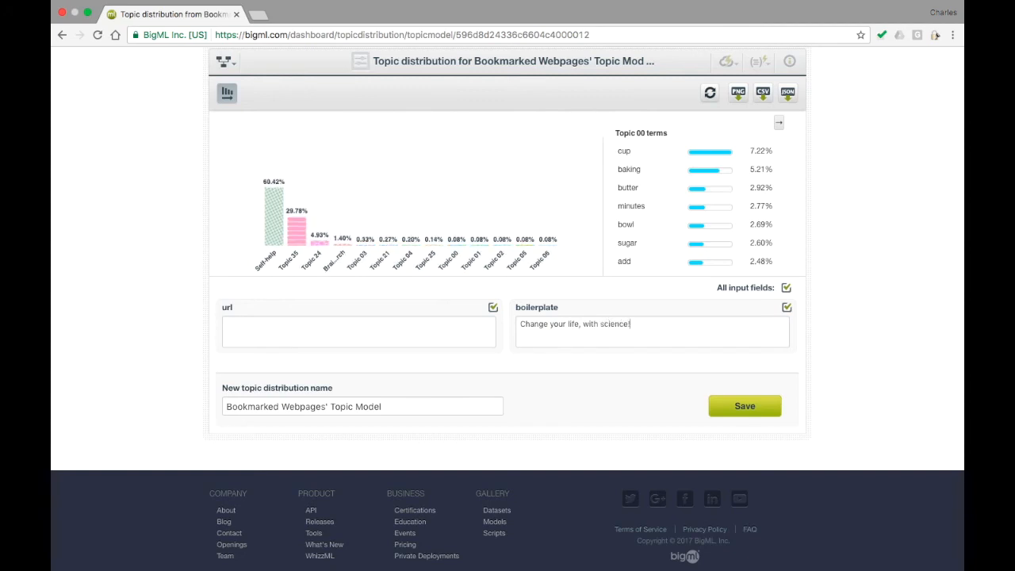
pyautogui.write('Did you')
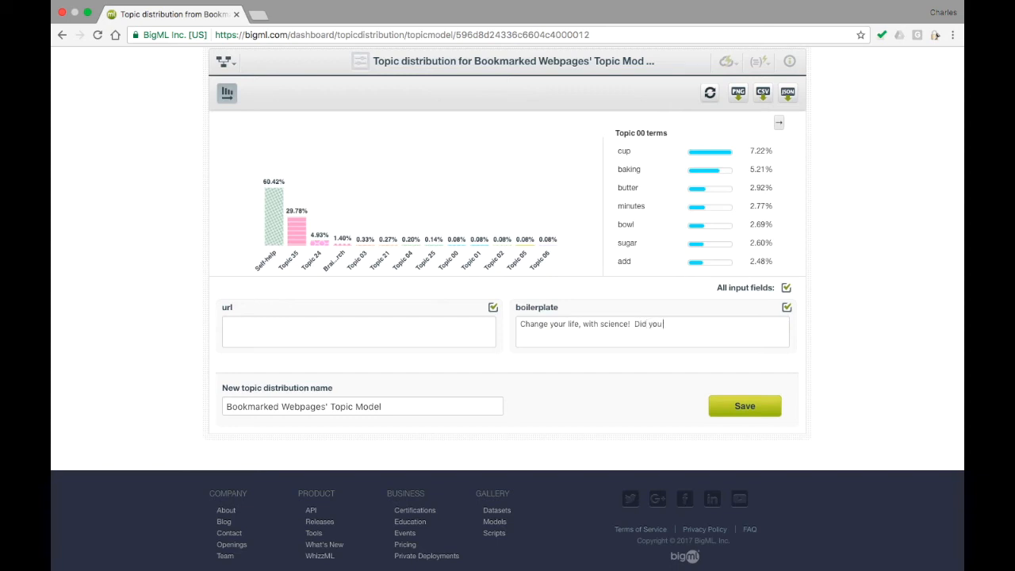
pyautogui.write('know that gett')
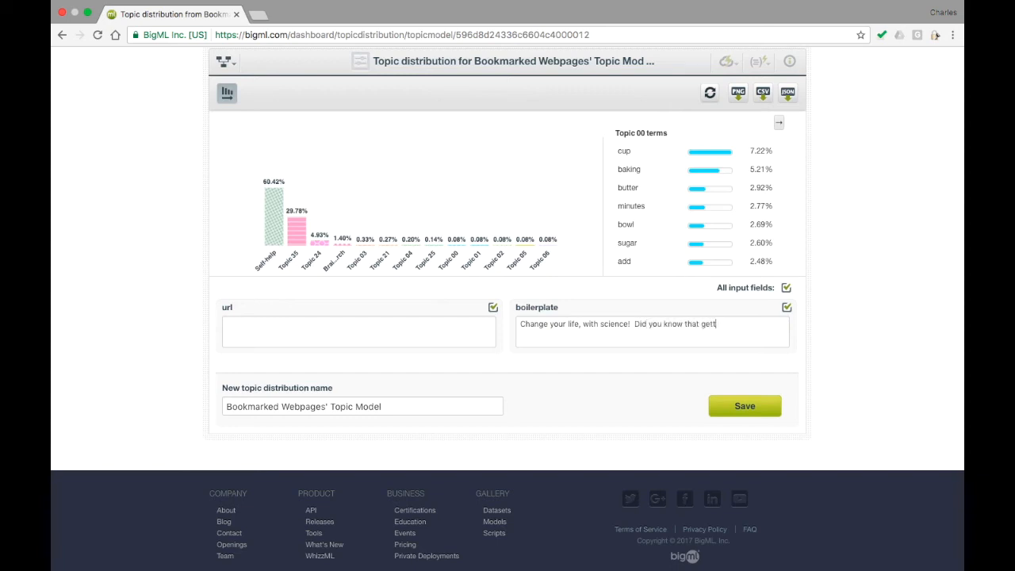
pyautogui.write('ting six')
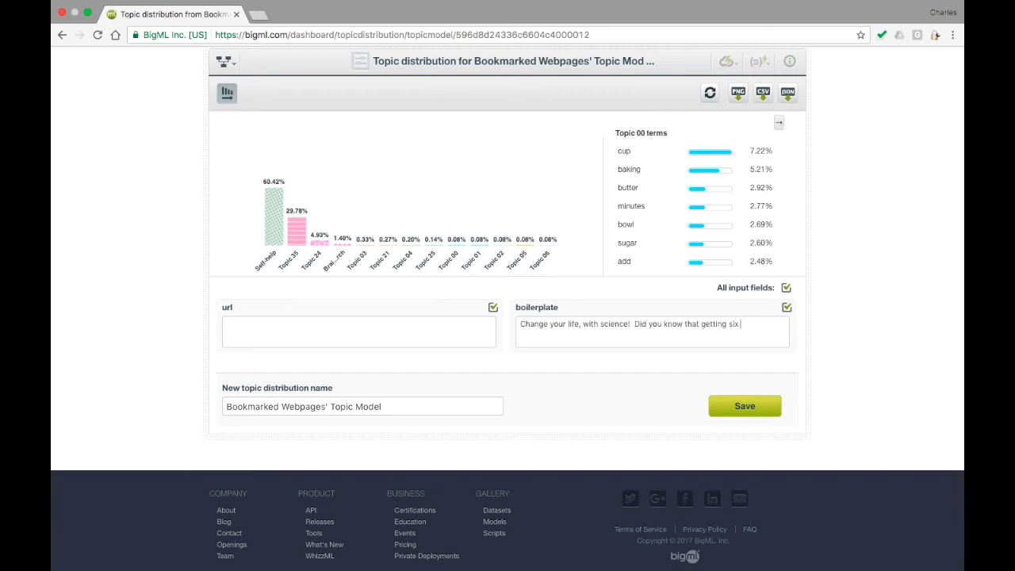
pyautogui.write('or more hour')
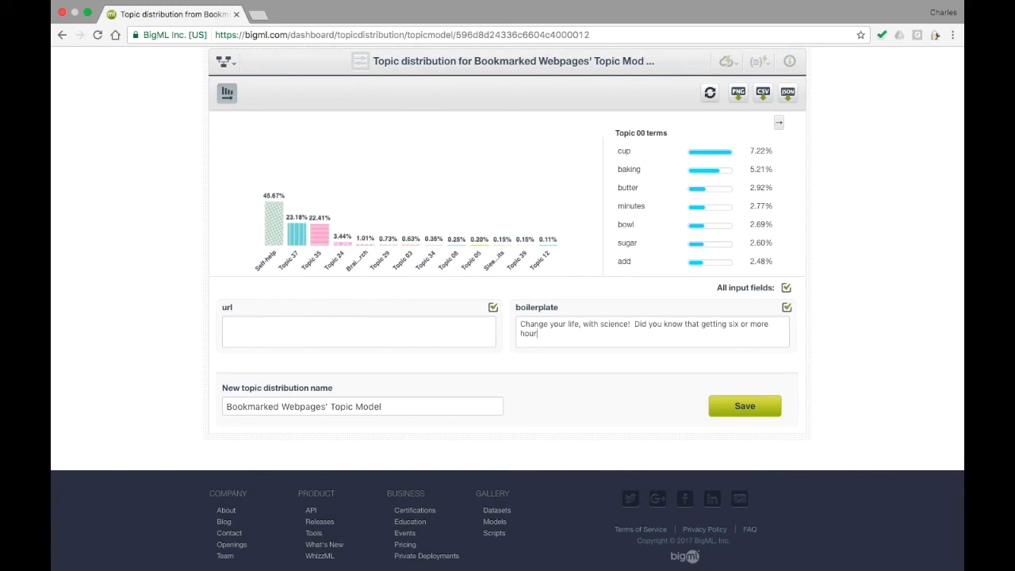
pyautogui.write('s of sleep every night')
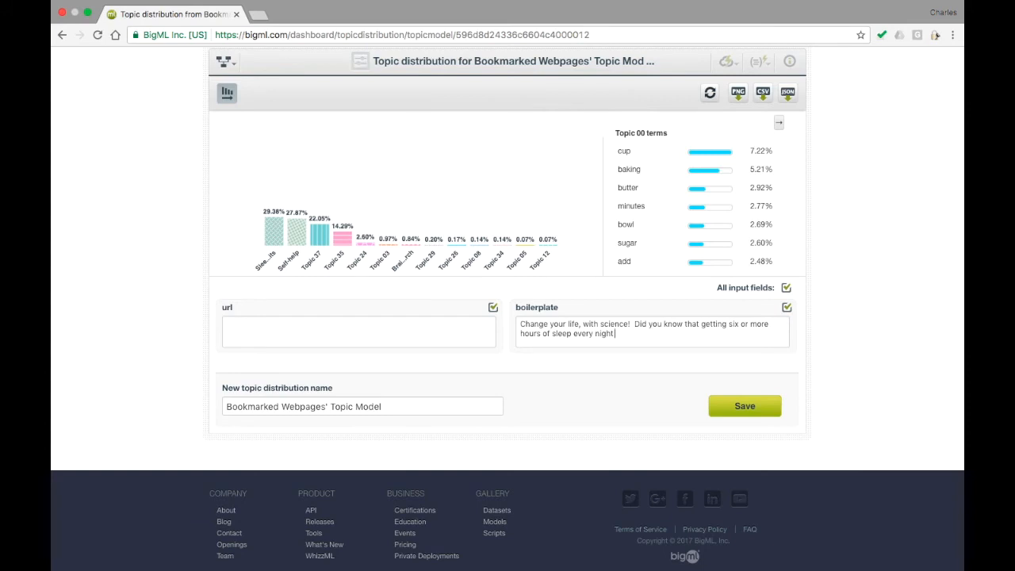
pyautogui.write('can make you')
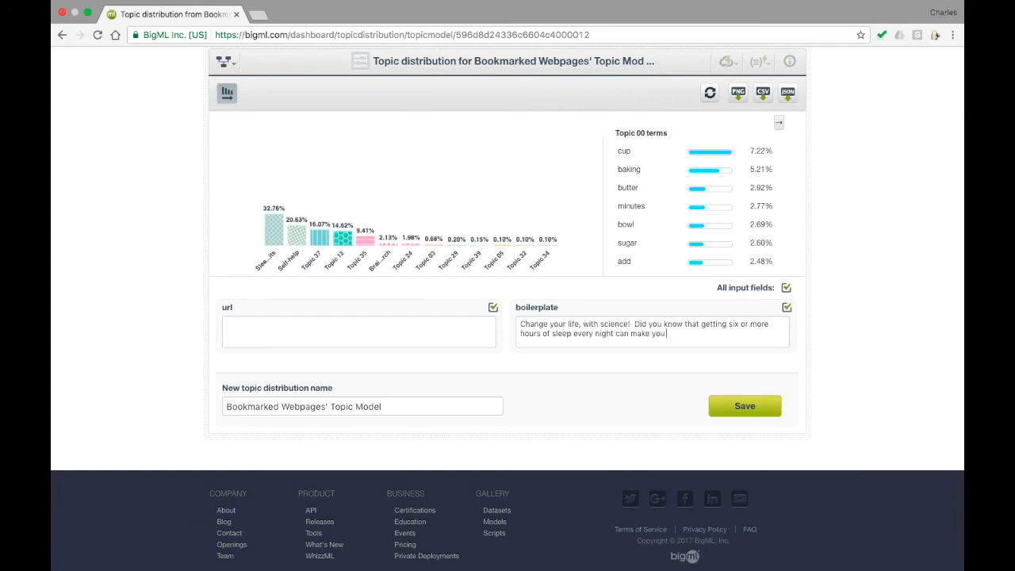
pyautogui.write('smarter?')
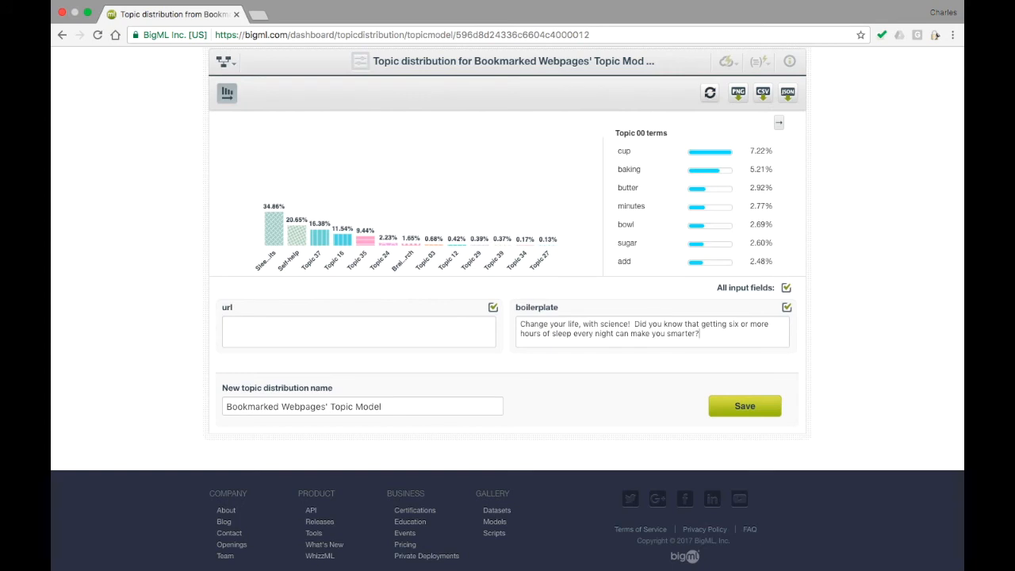
pyautogui.moveTo(275, 245)
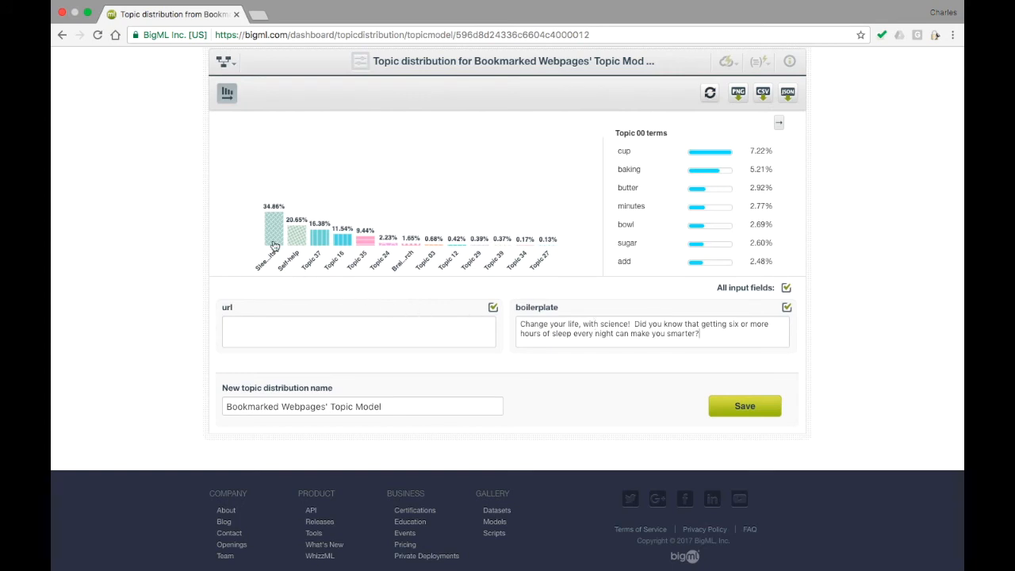
pyautogui.moveTo(274, 230)
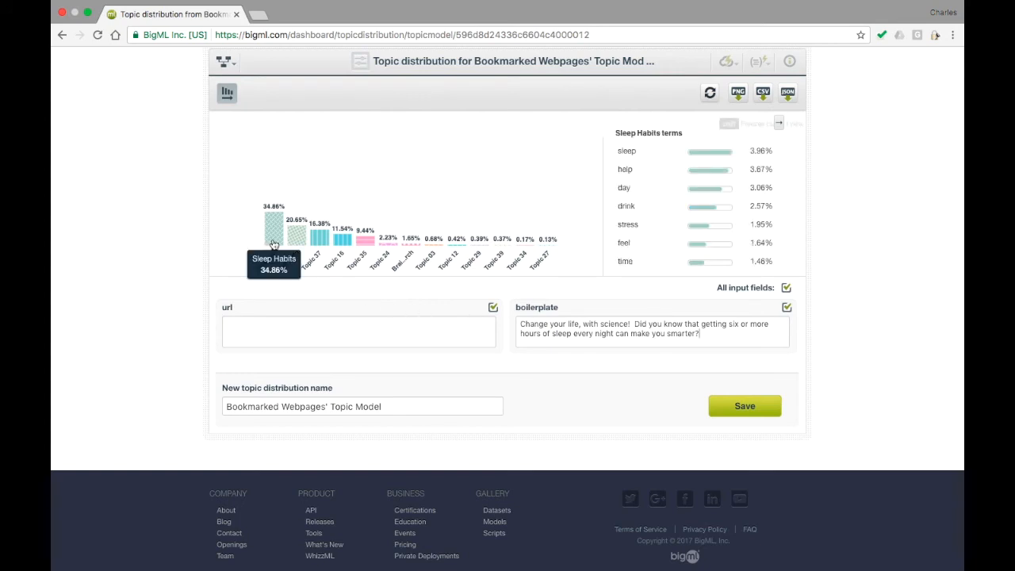
pyautogui.moveTo(294, 234)
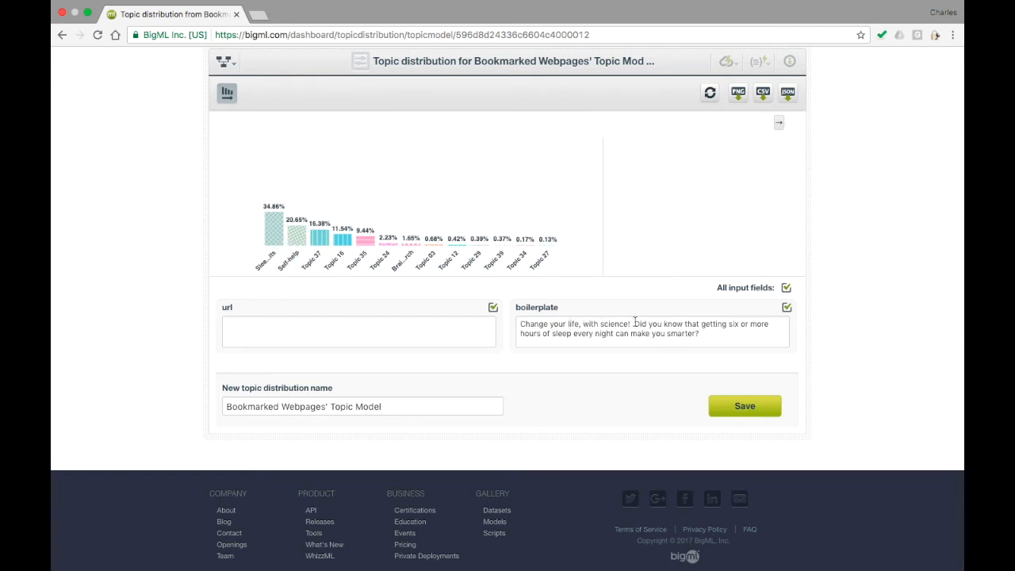
# Step: Rephrase the blurb with 'Recent stu...' wording and replace the word smarter
pyautogui.doubleClick(657, 323)
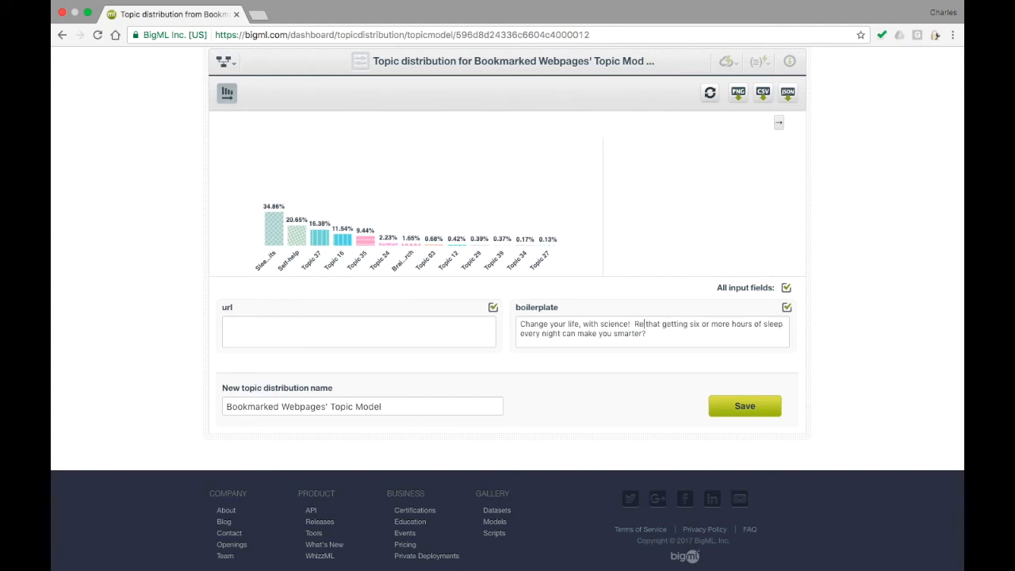
pyautogui.write('Recent studies have found')
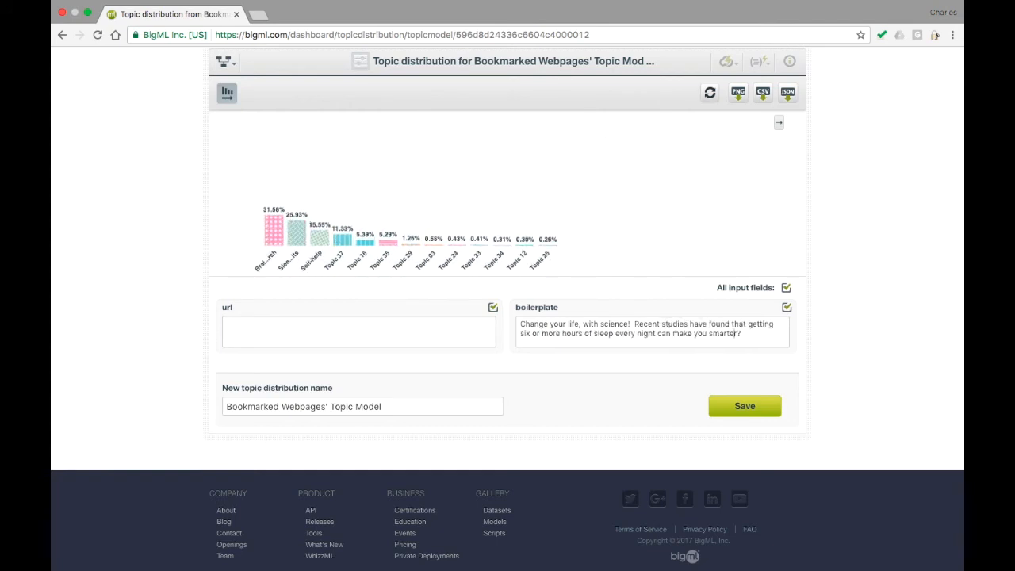
pyautogui.doubleClick(725, 333)
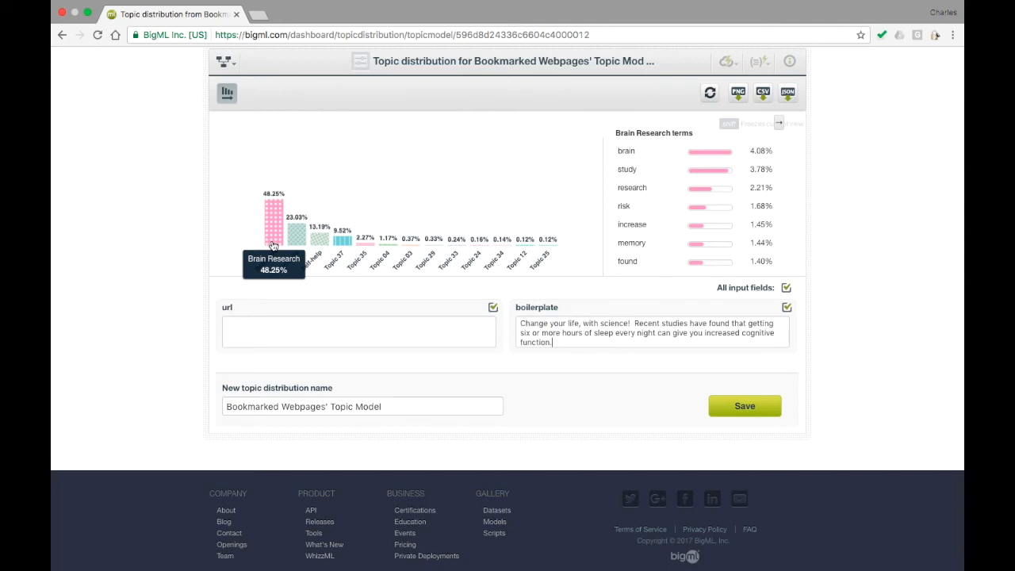
pyautogui.moveTo(295, 234)
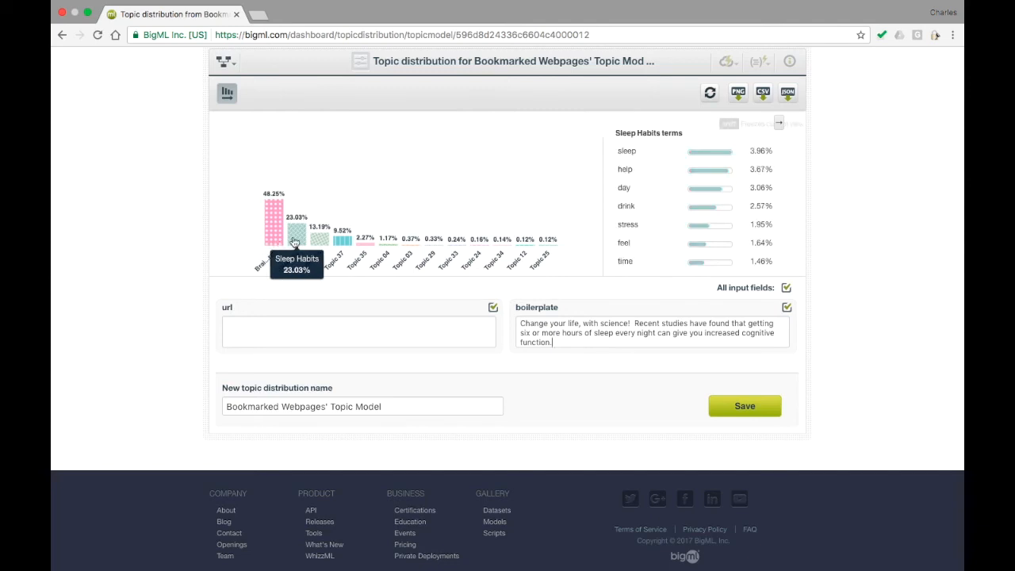
pyautogui.moveTo(319, 238)
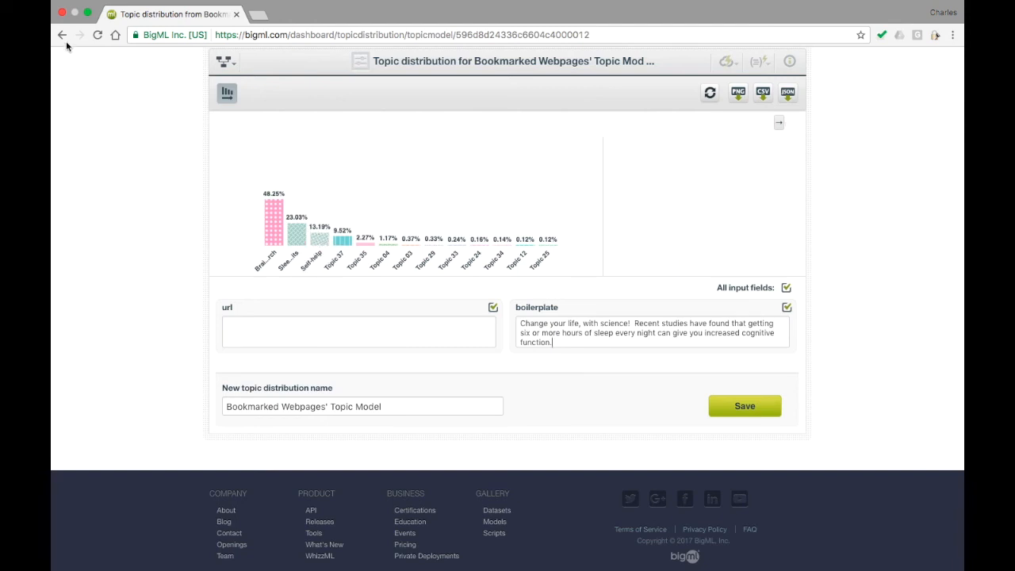
# Step: From the topic model, run a batch topic distribution on the Bookmarked Webpages dataset
pyautogui.click(63, 35)
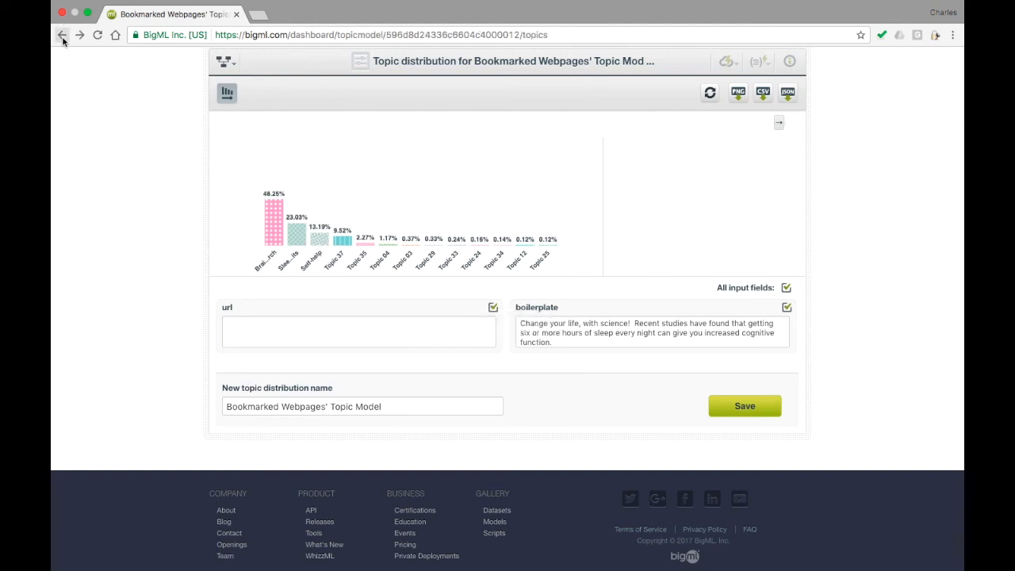
pyautogui.click(63, 34)
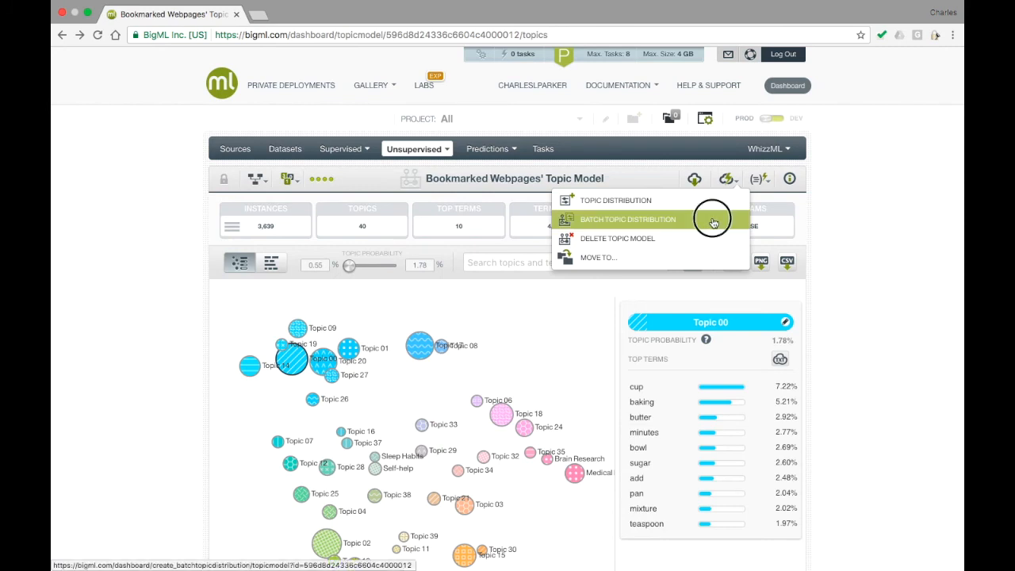
pyautogui.click(627, 219)
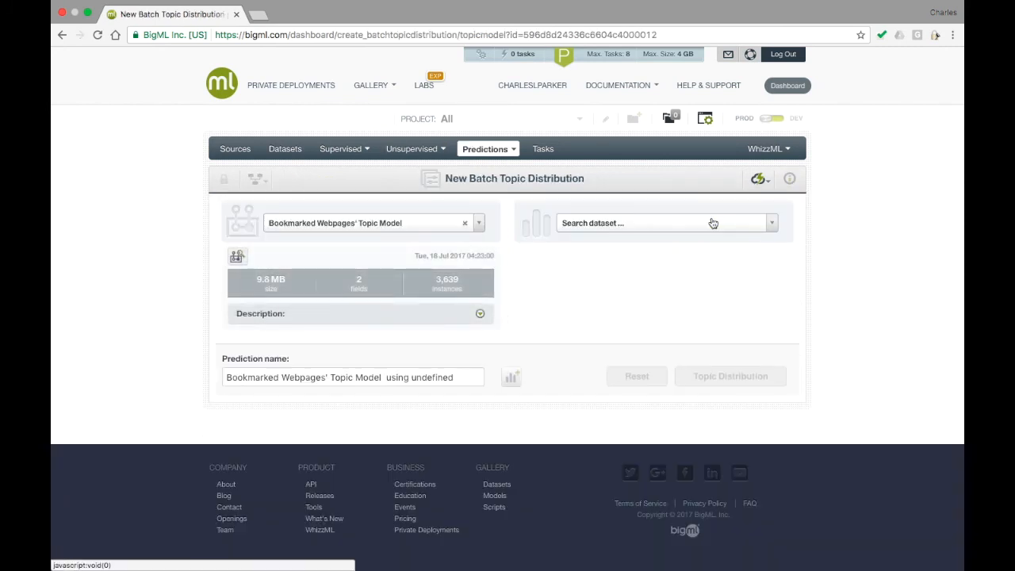
pyautogui.click(665, 223)
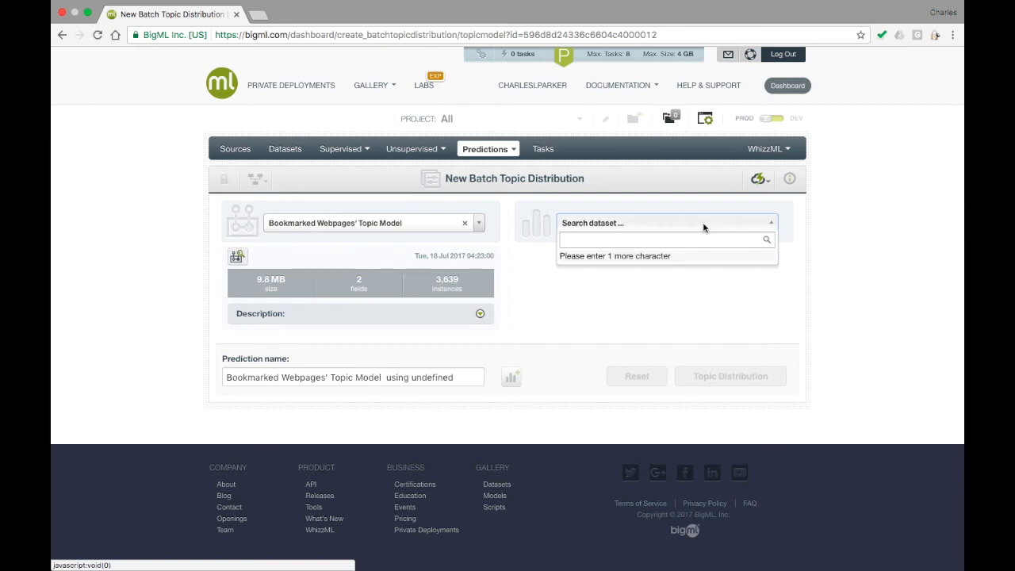
pyautogui.write('Bookmarked Webpages')
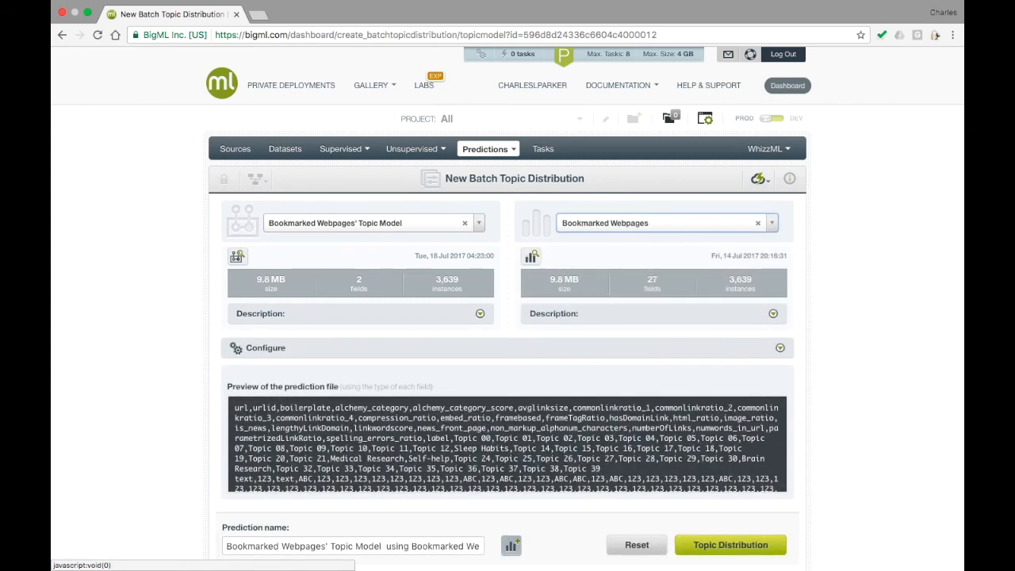
pyautogui.scroll(-3)
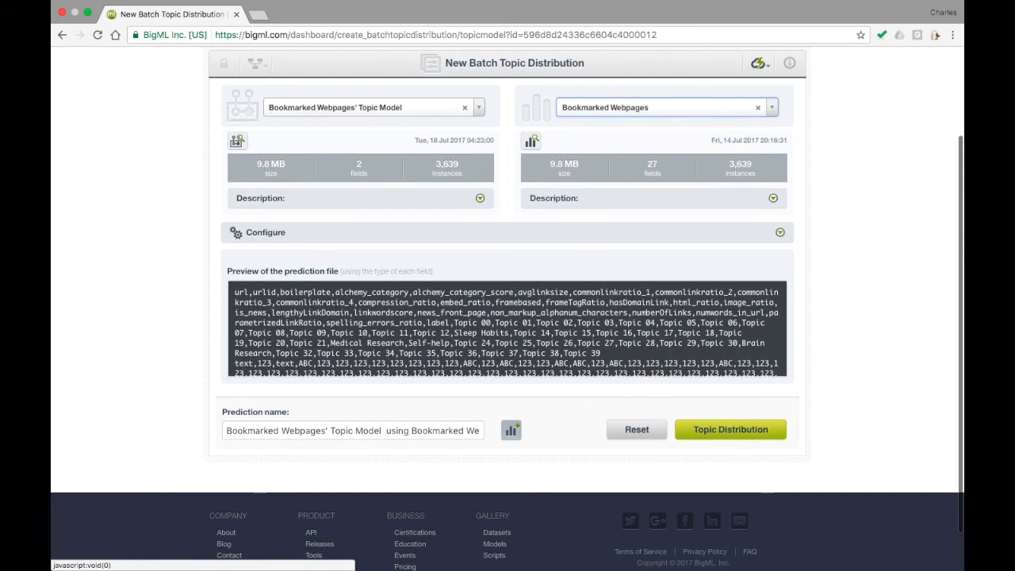
pyautogui.click(729, 429)
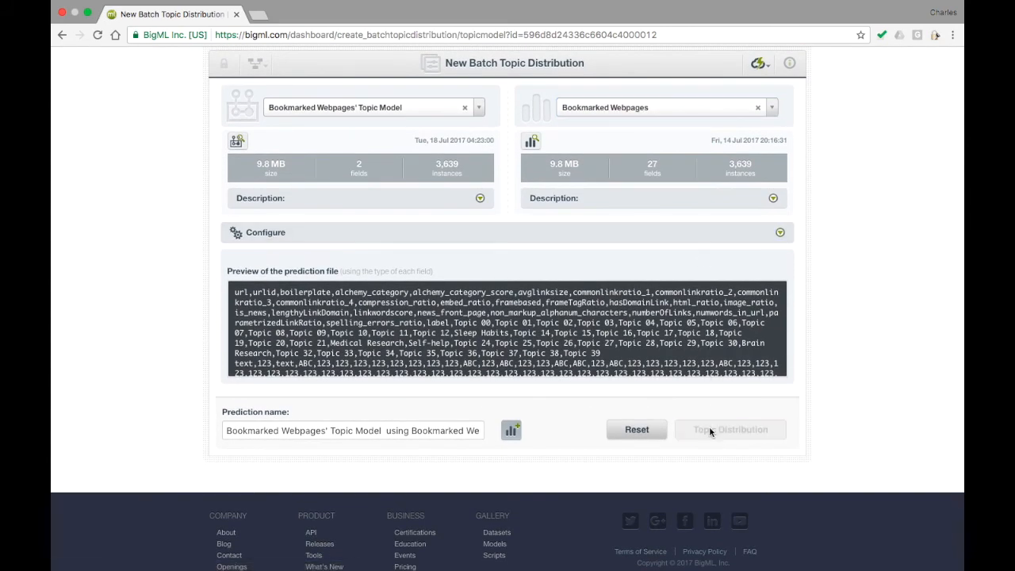
pyautogui.click(731, 429)
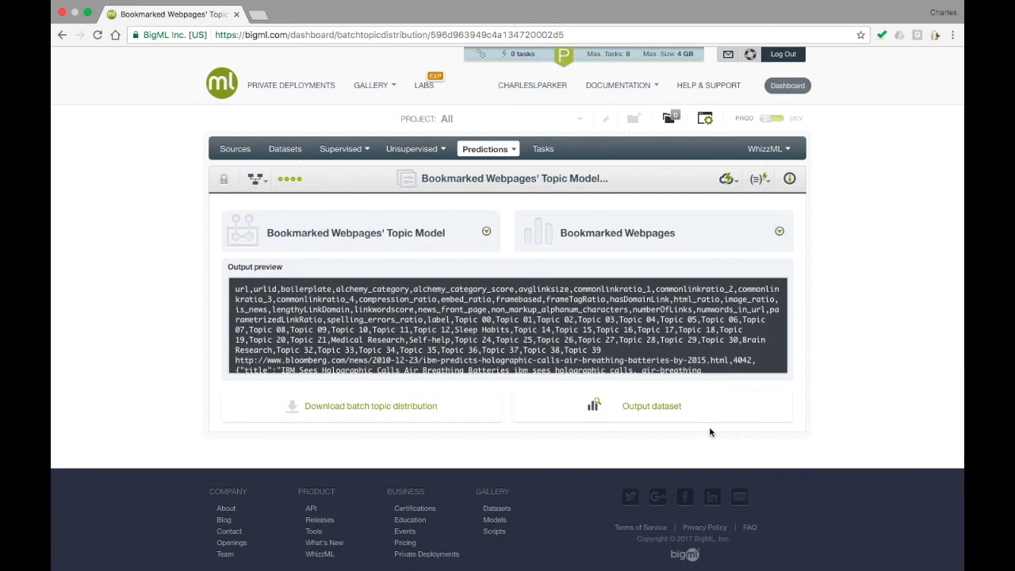
pyautogui.moveTo(652, 407)
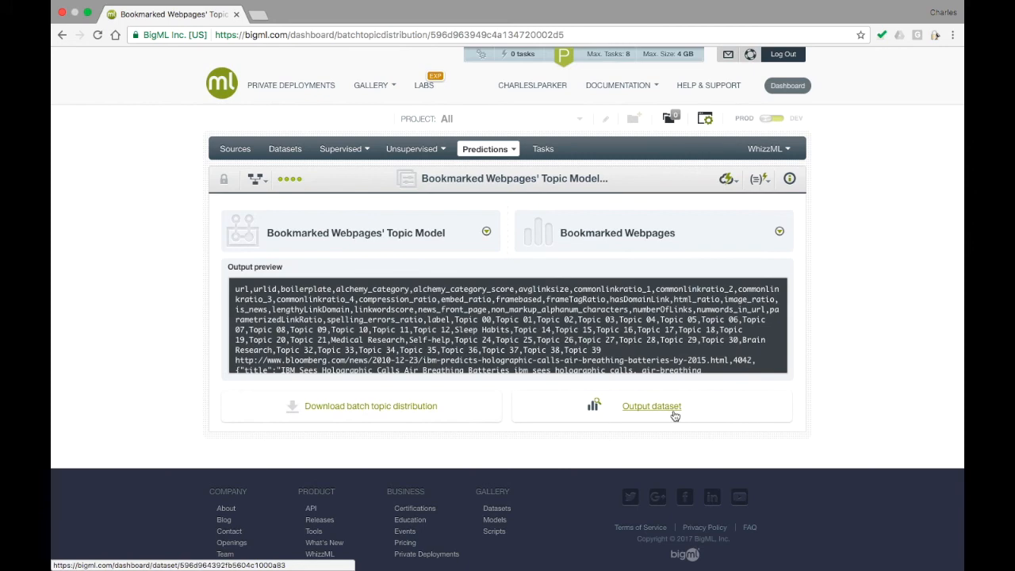
# Step: Open the batch output dataset and scroll through its per-topic fields like Sleep Habits
pyautogui.click(651, 406)
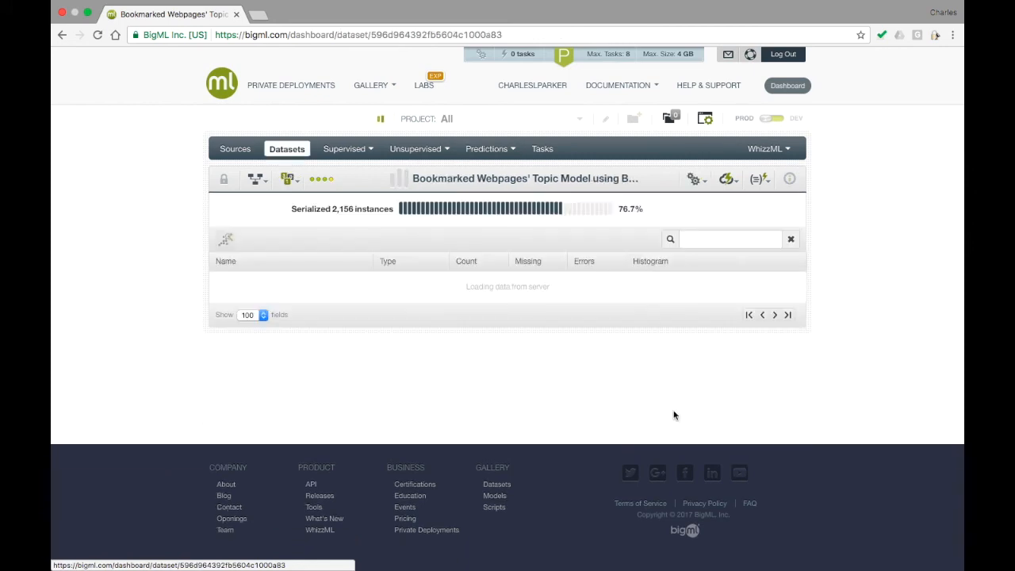
pyautogui.scroll(-3)
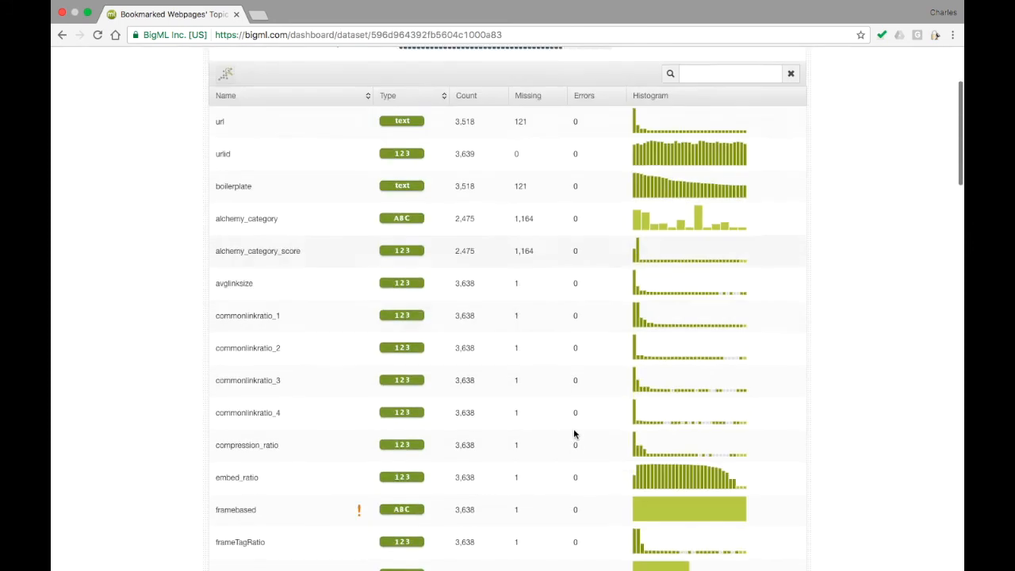
pyautogui.scroll(-3)
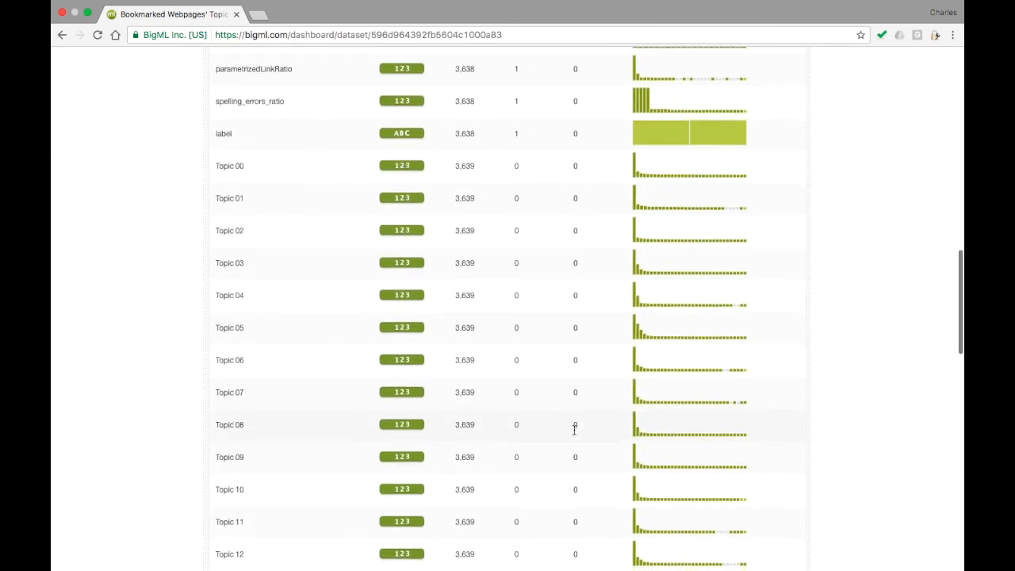
pyautogui.scroll(-3)
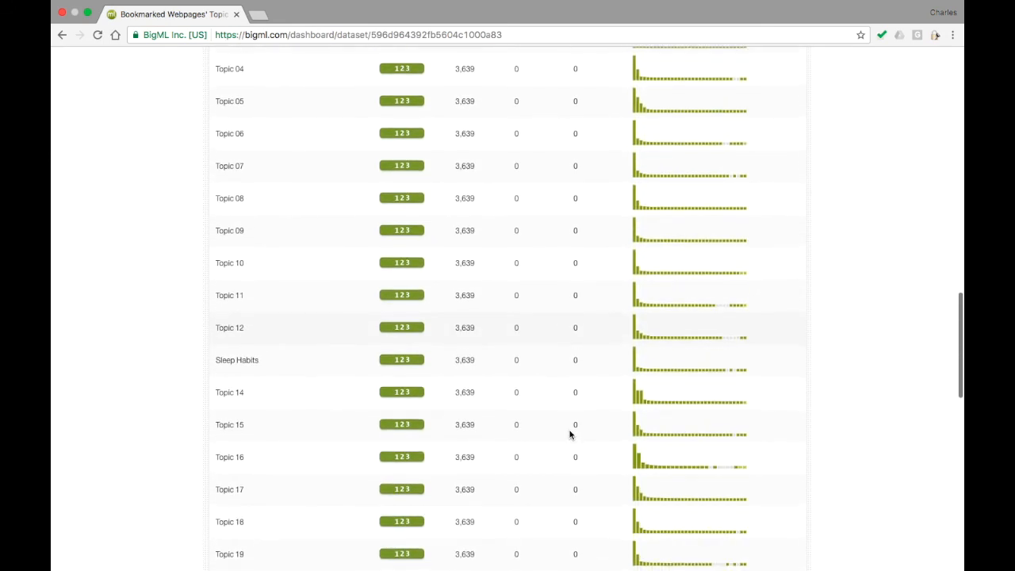
pyautogui.scroll(-3)
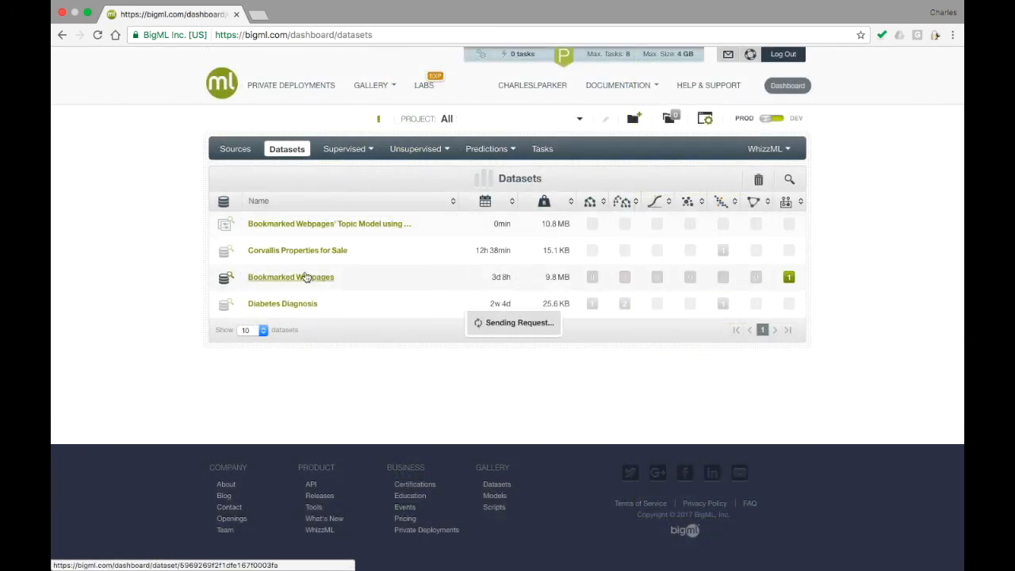
# Step: Configure a topic model on Bookmarked Webpages with 24 topics set manually
pyautogui.click(291, 277)
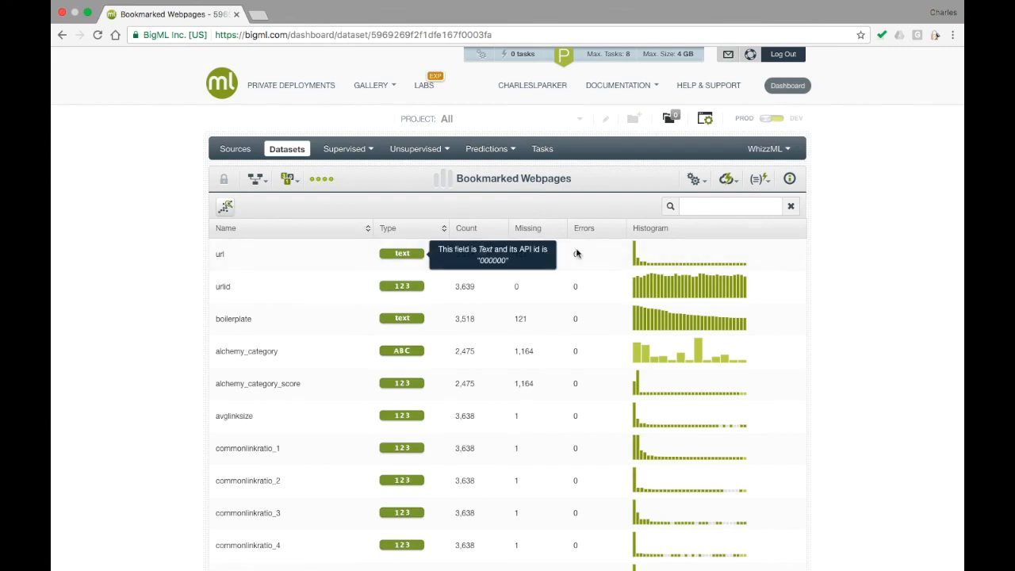
pyautogui.click(691, 179)
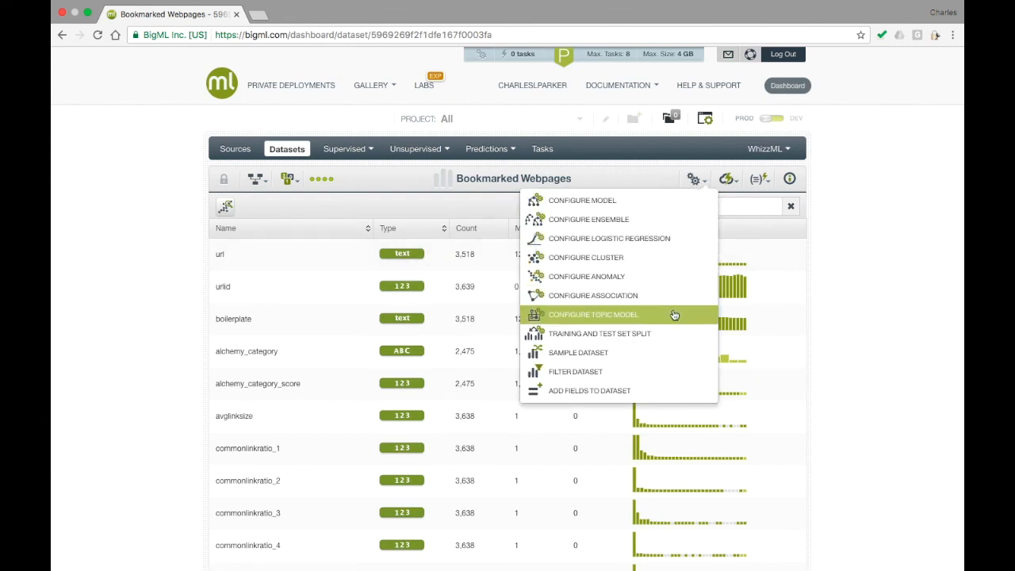
pyautogui.click(593, 314)
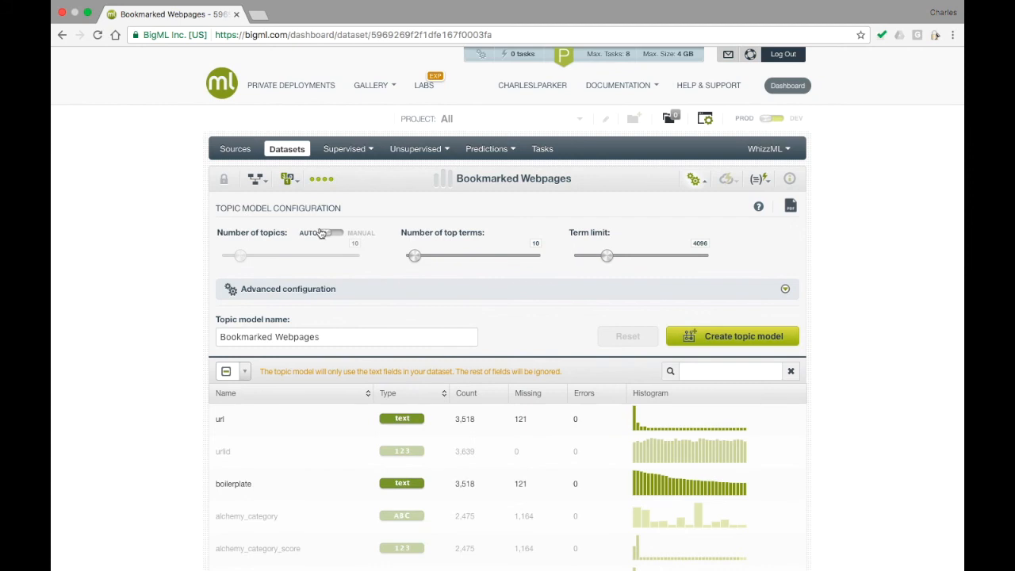
pyautogui.click(328, 232)
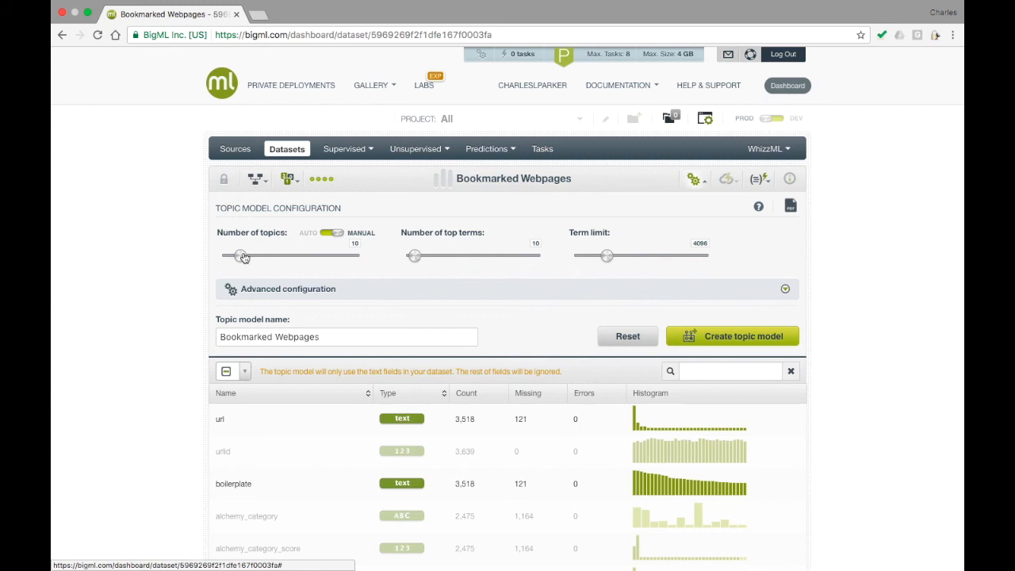
pyautogui.moveTo(242, 256); pyautogui.dragTo(258, 255)
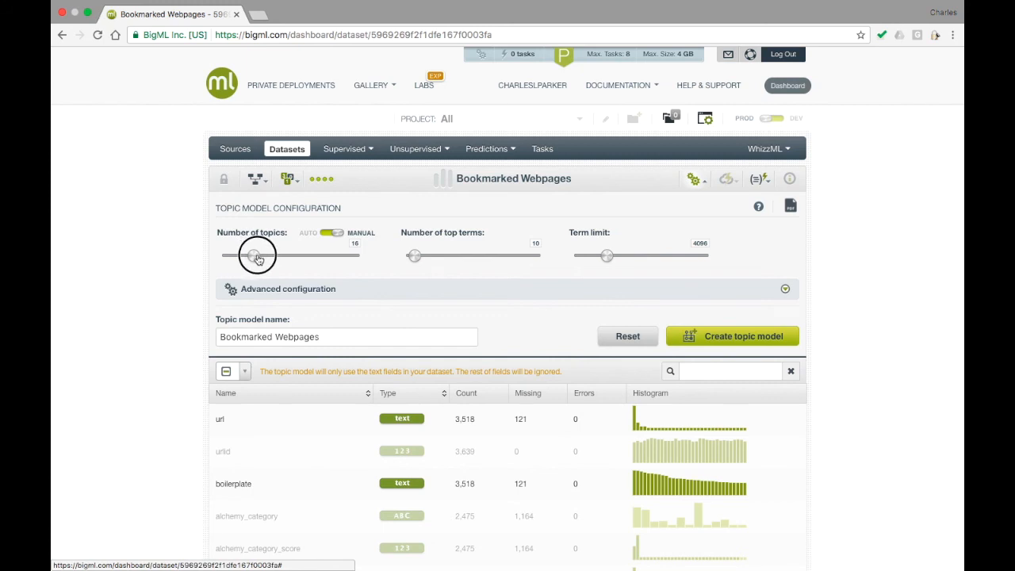
pyautogui.moveTo(259, 254); pyautogui.dragTo(273, 254)
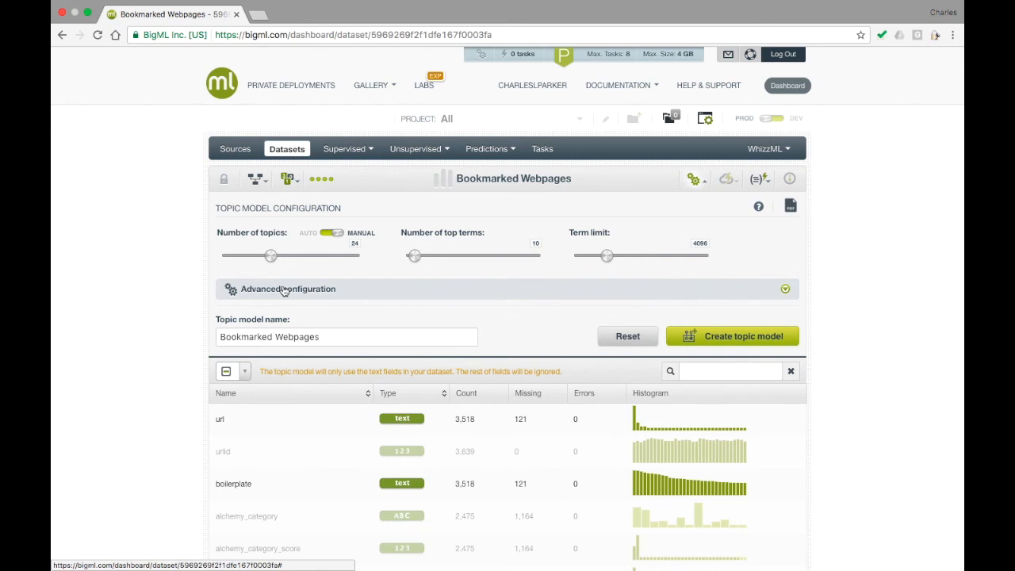
# Step: Expand the advanced configuration and set bigrams to TRUE
pyautogui.click(287, 288)
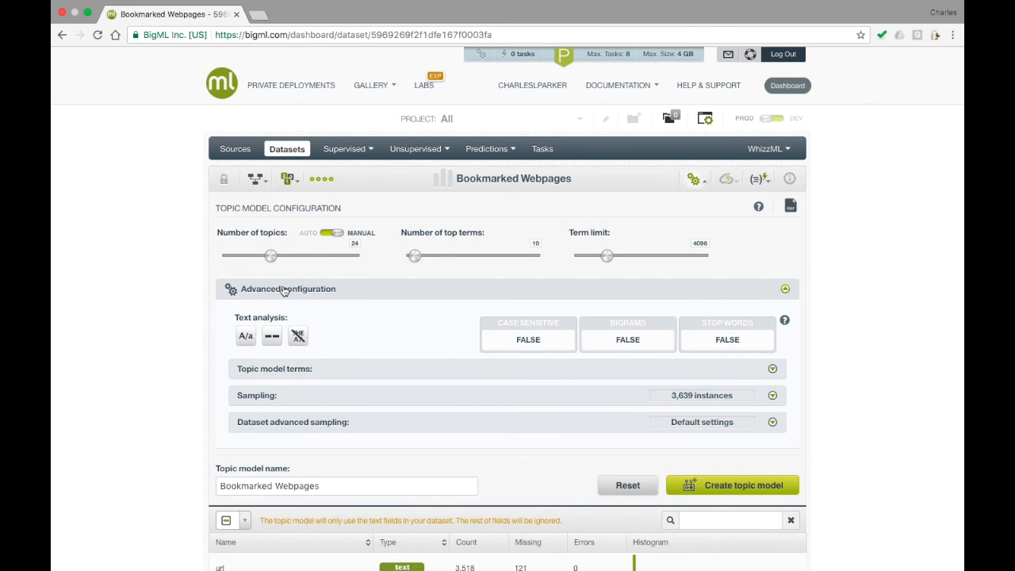
pyautogui.moveTo(266, 312)
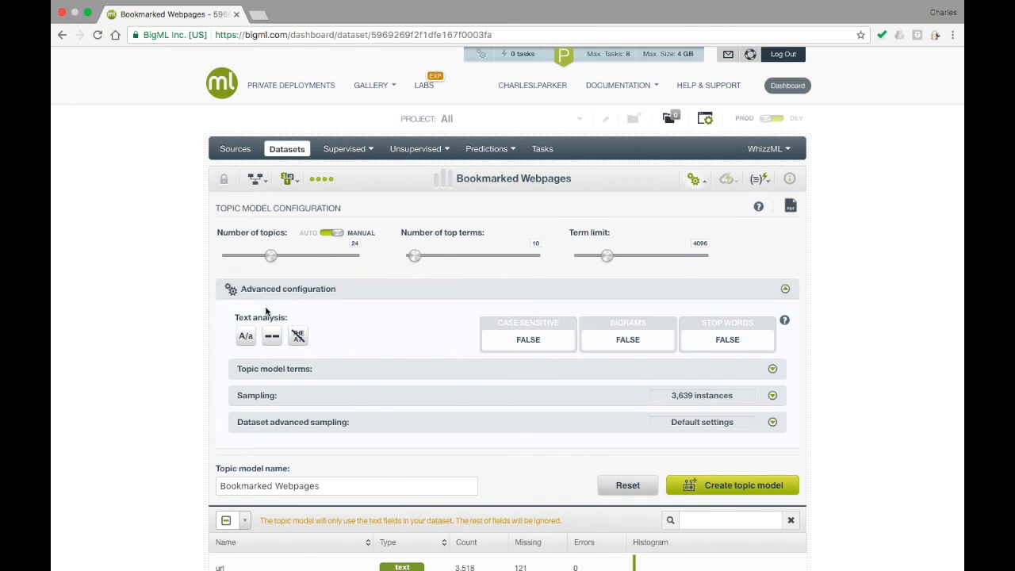
pyautogui.moveTo(246, 336)
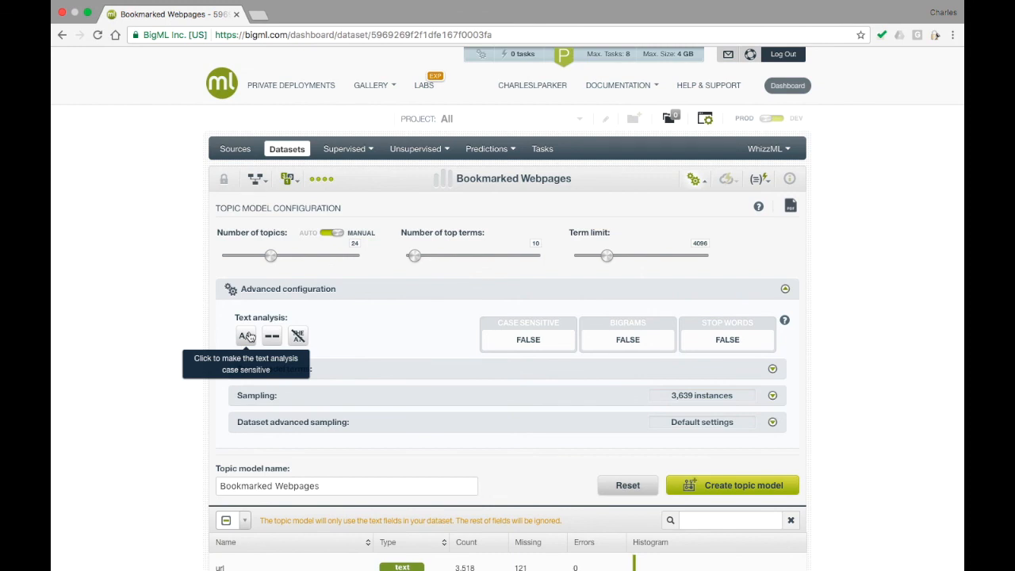
pyautogui.moveTo(298, 336)
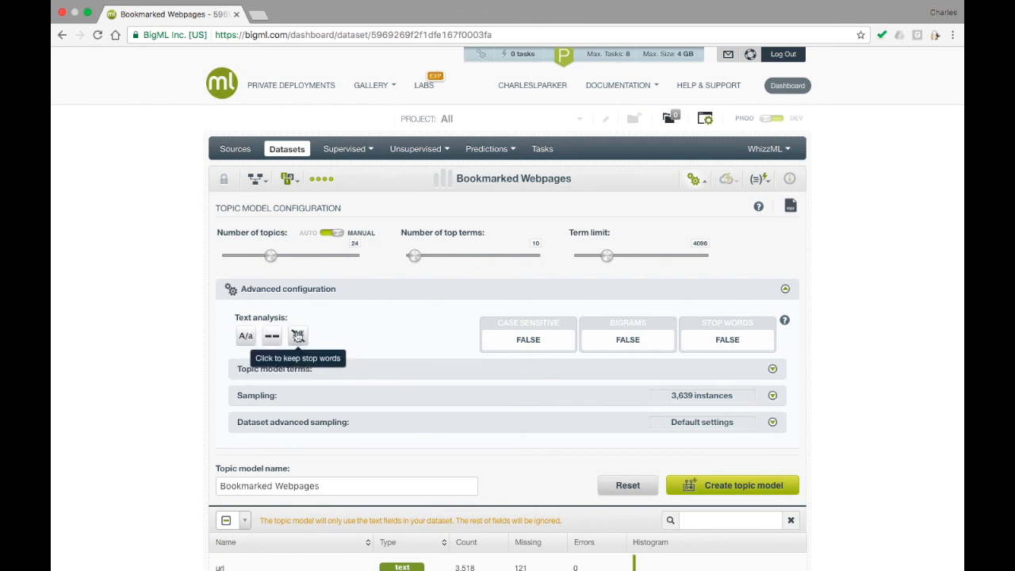
pyautogui.moveTo(273, 336)
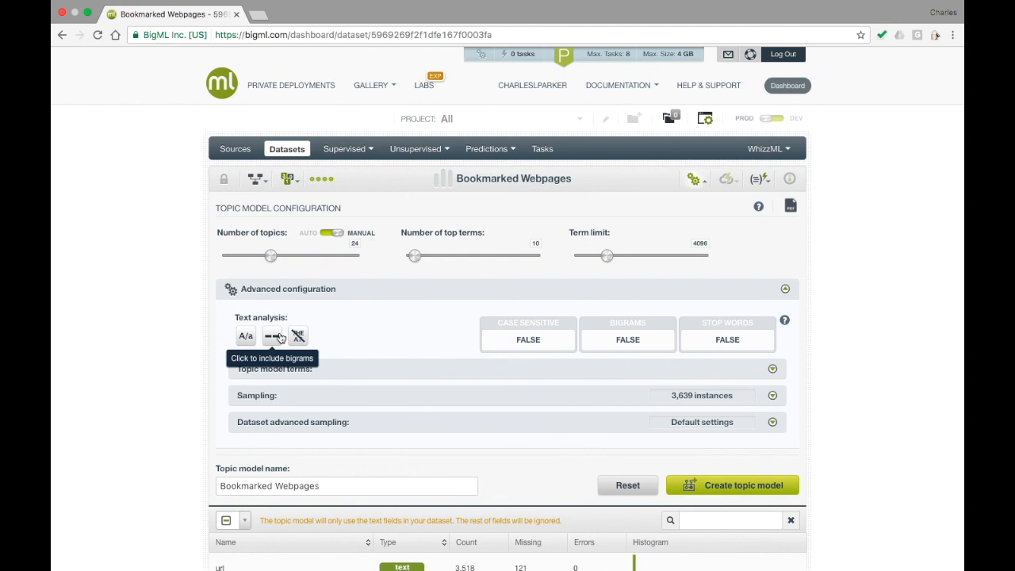
pyautogui.click(271, 336)
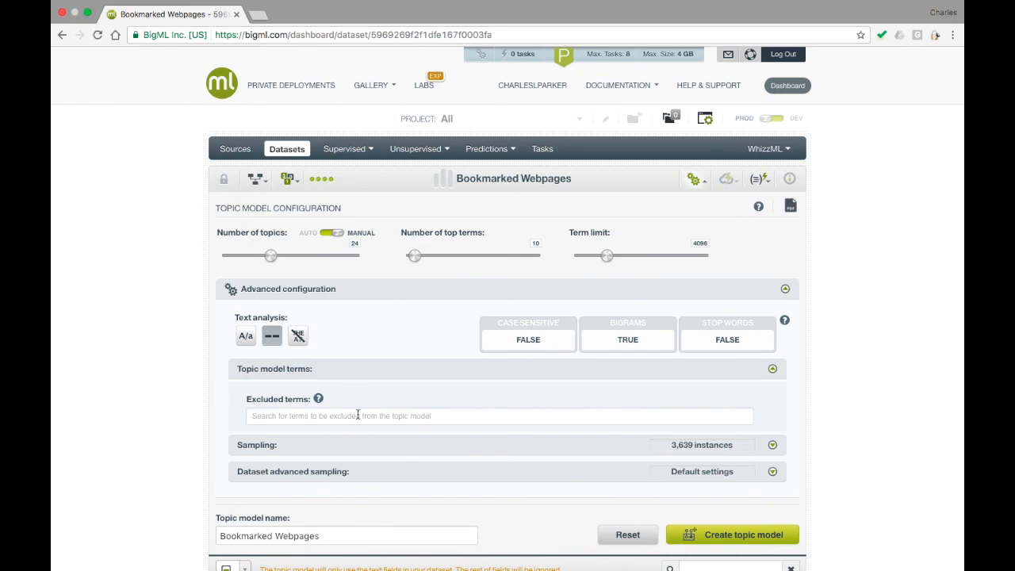
pyautogui.write('h')
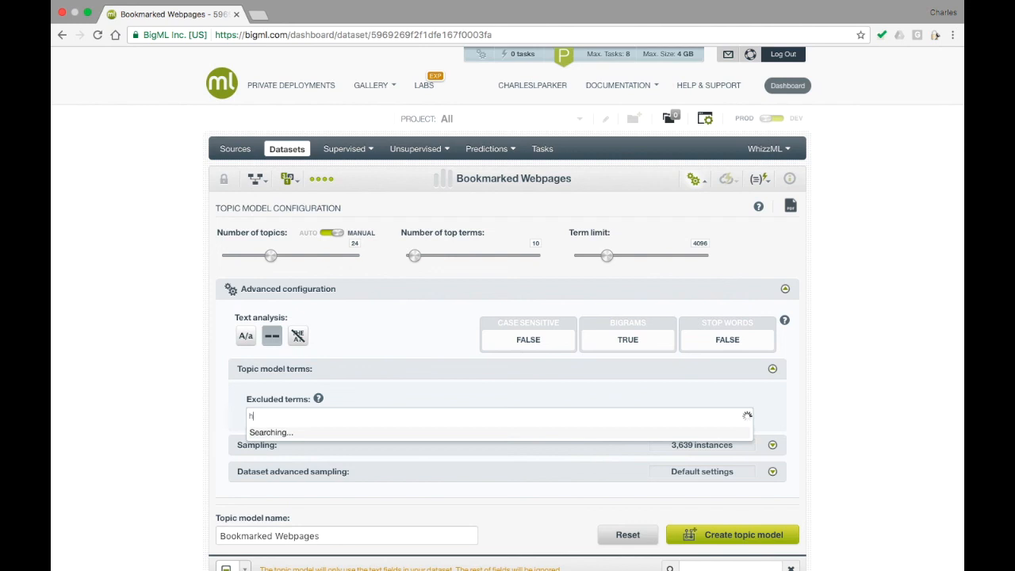
pyautogui.write('tml')
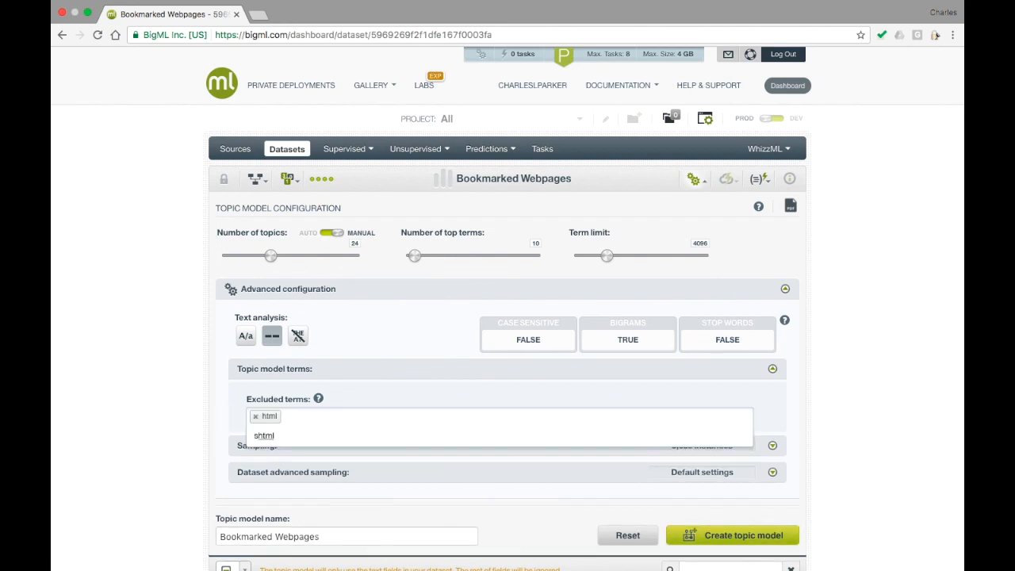
pyautogui.write('www')
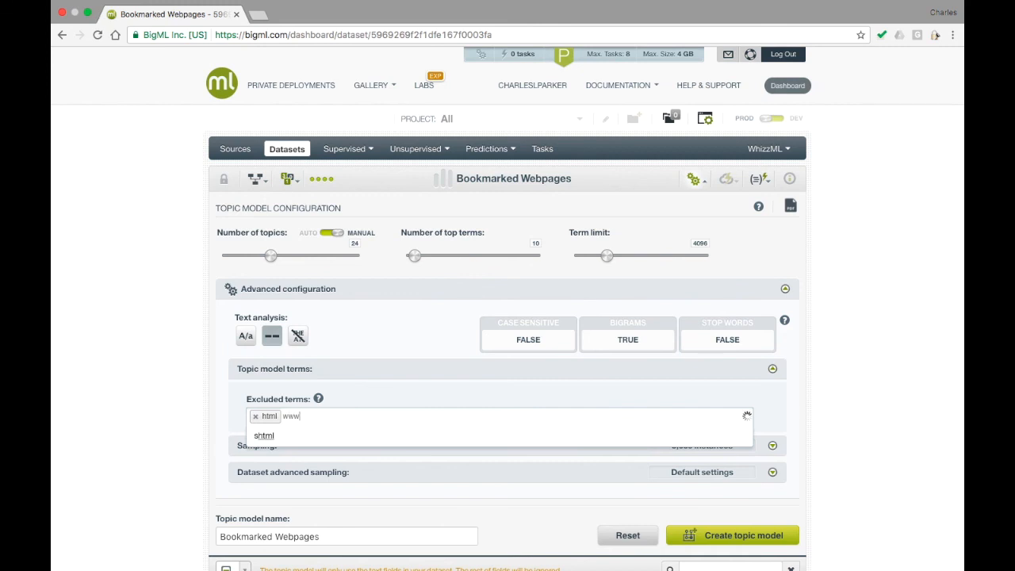